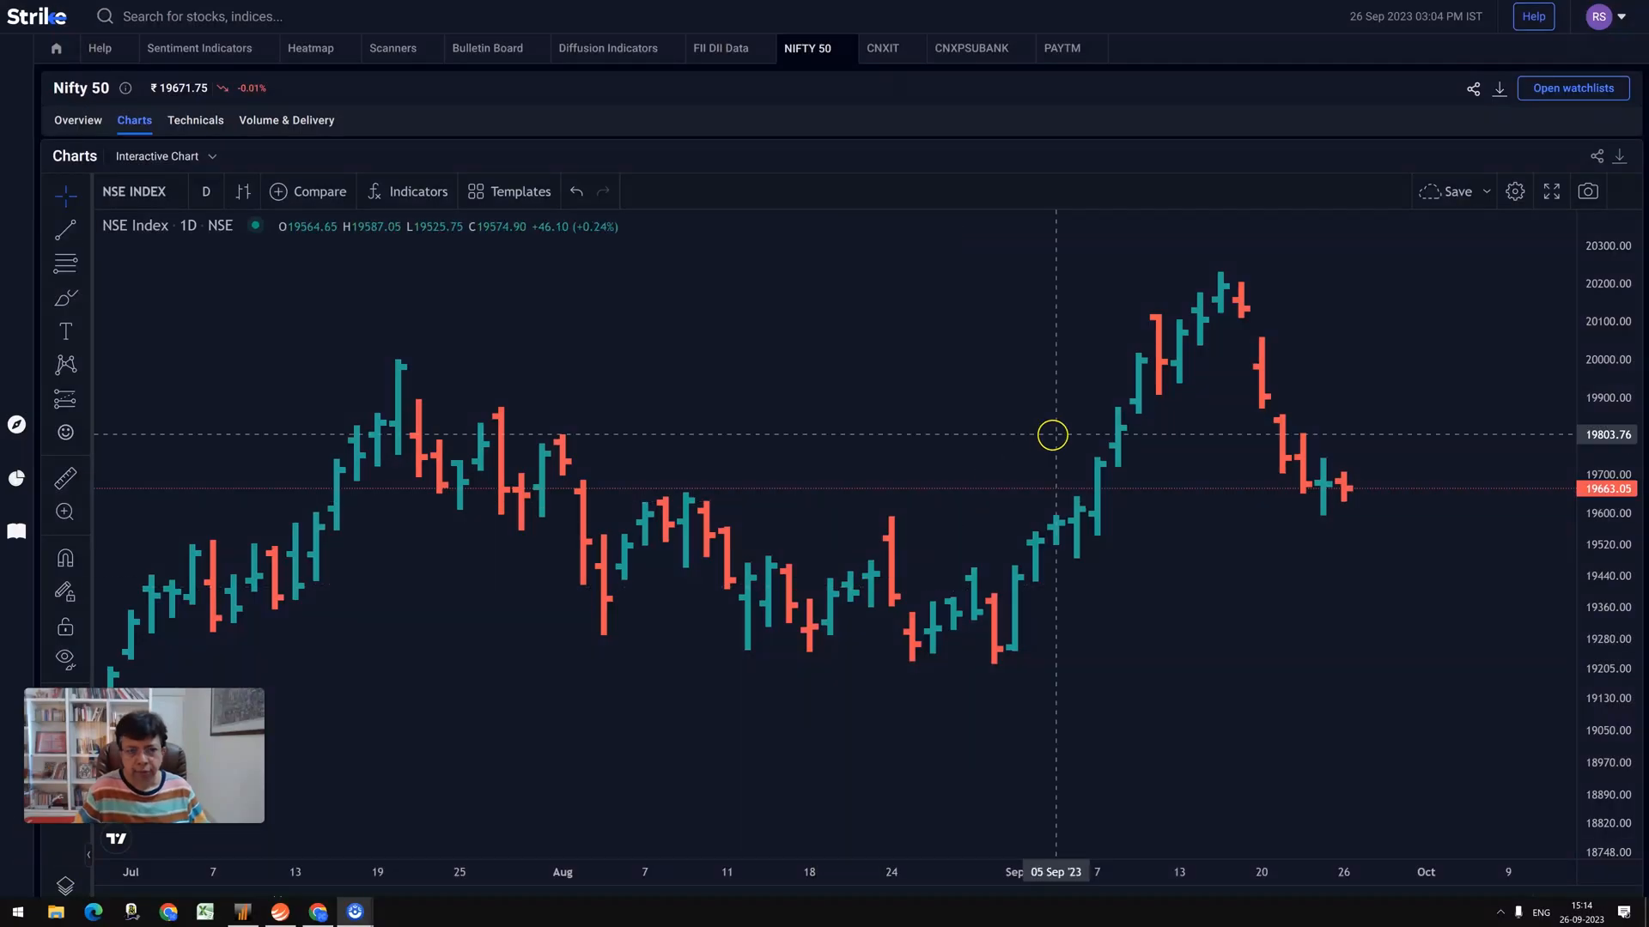
mouse_move(1257, 359)
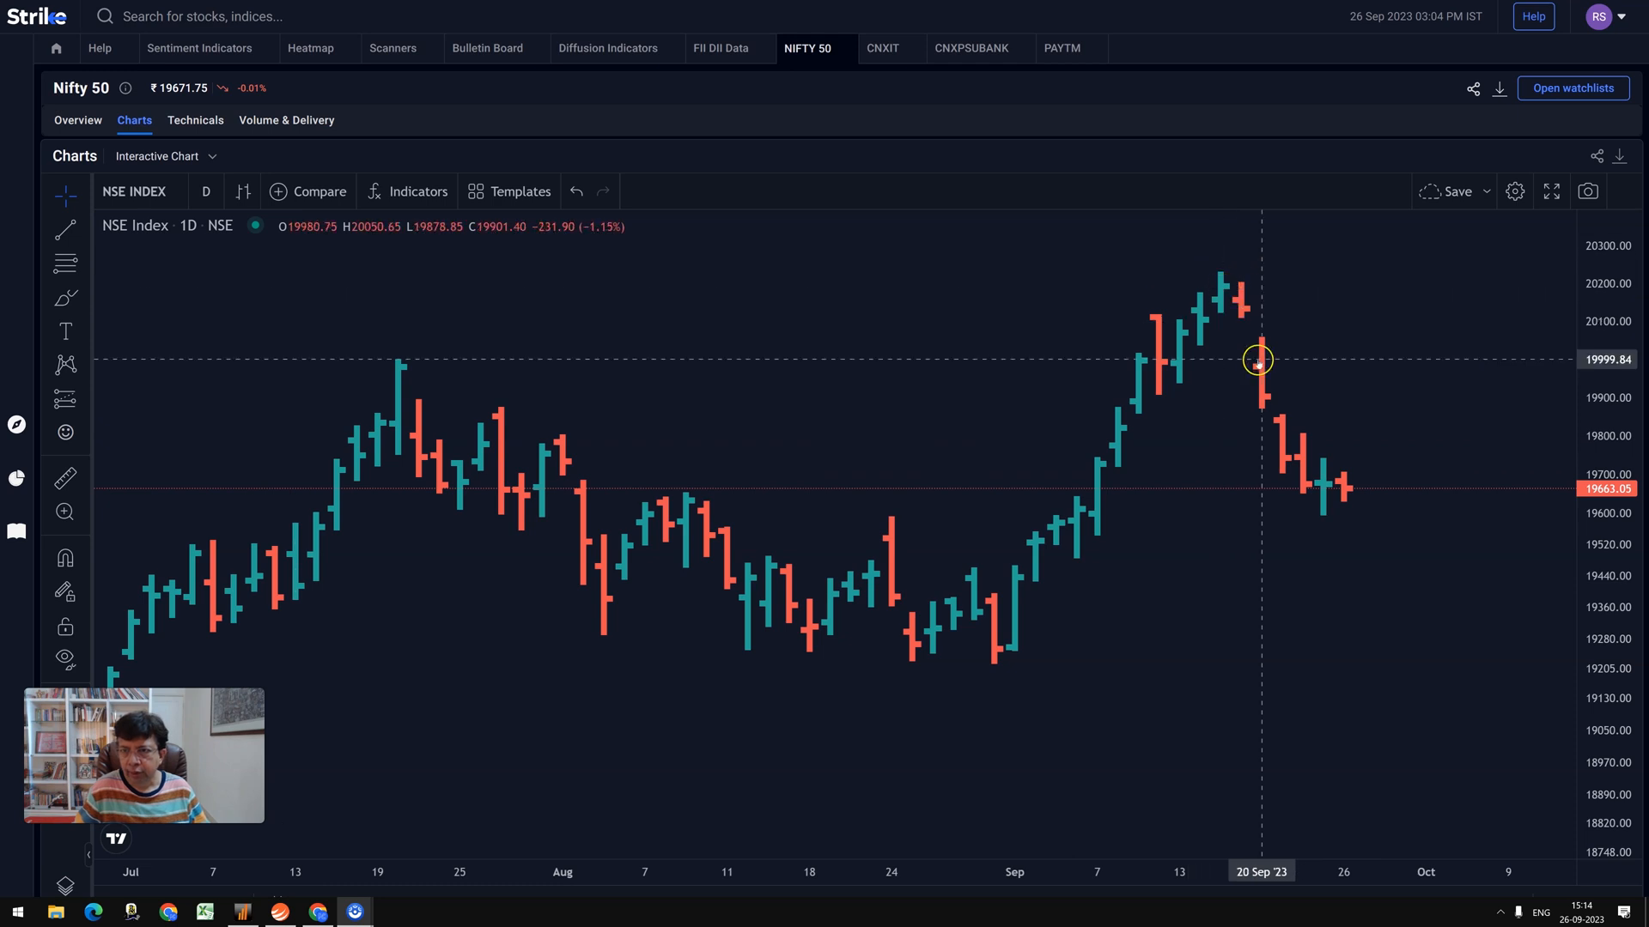
mouse_move(1324, 511)
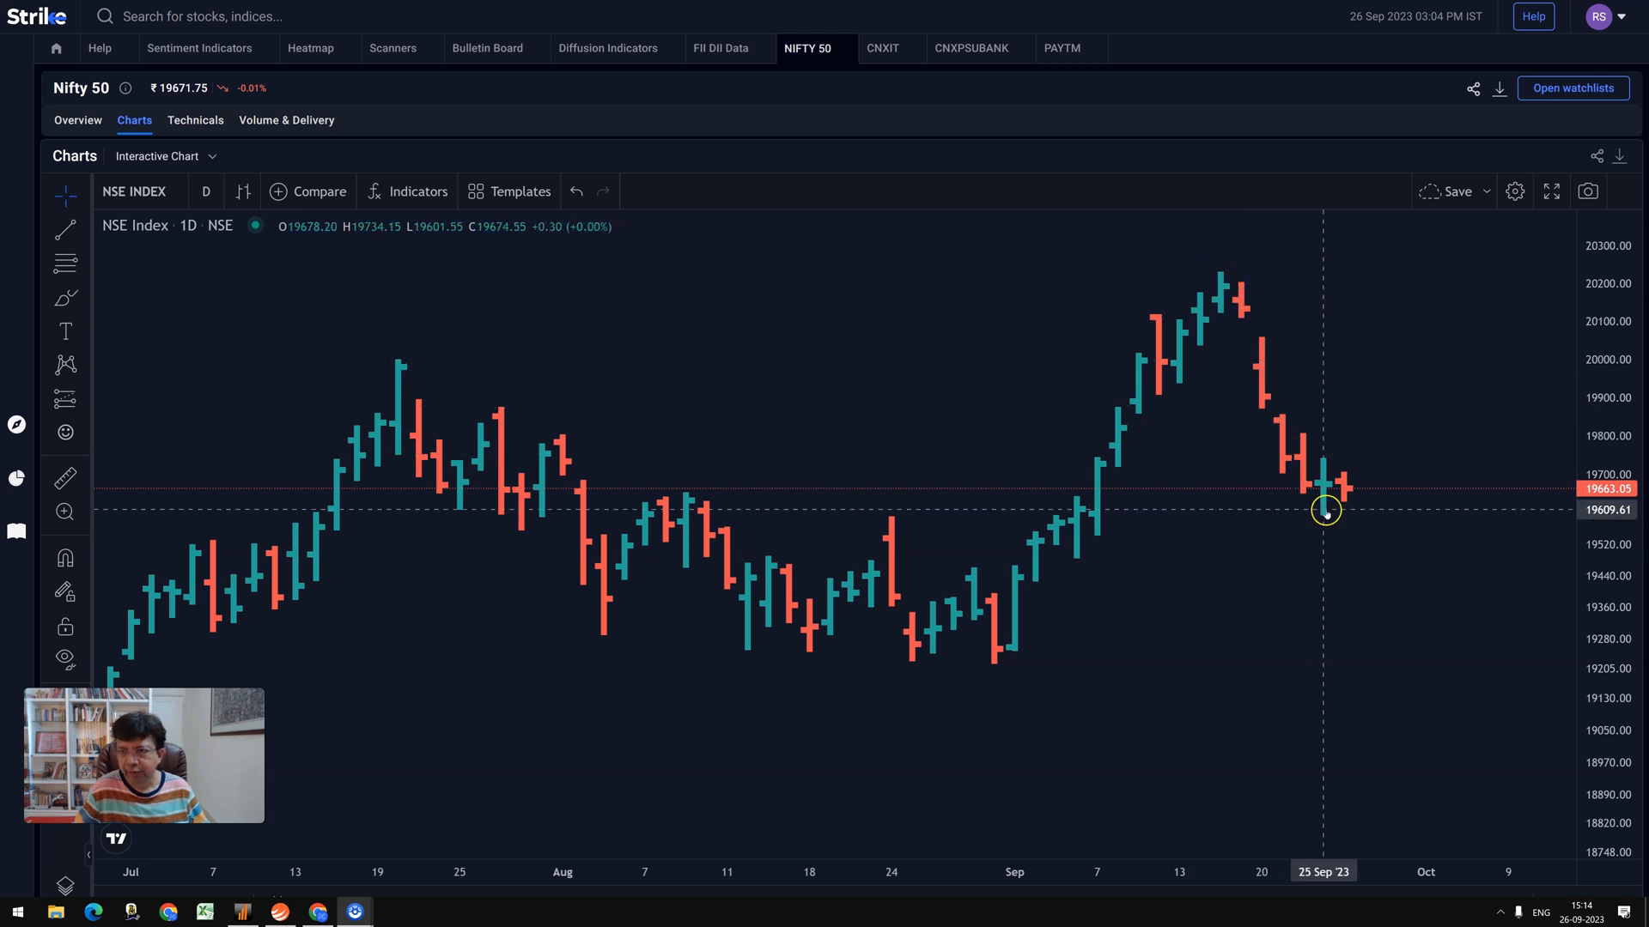
mouse_move(1325, 519)
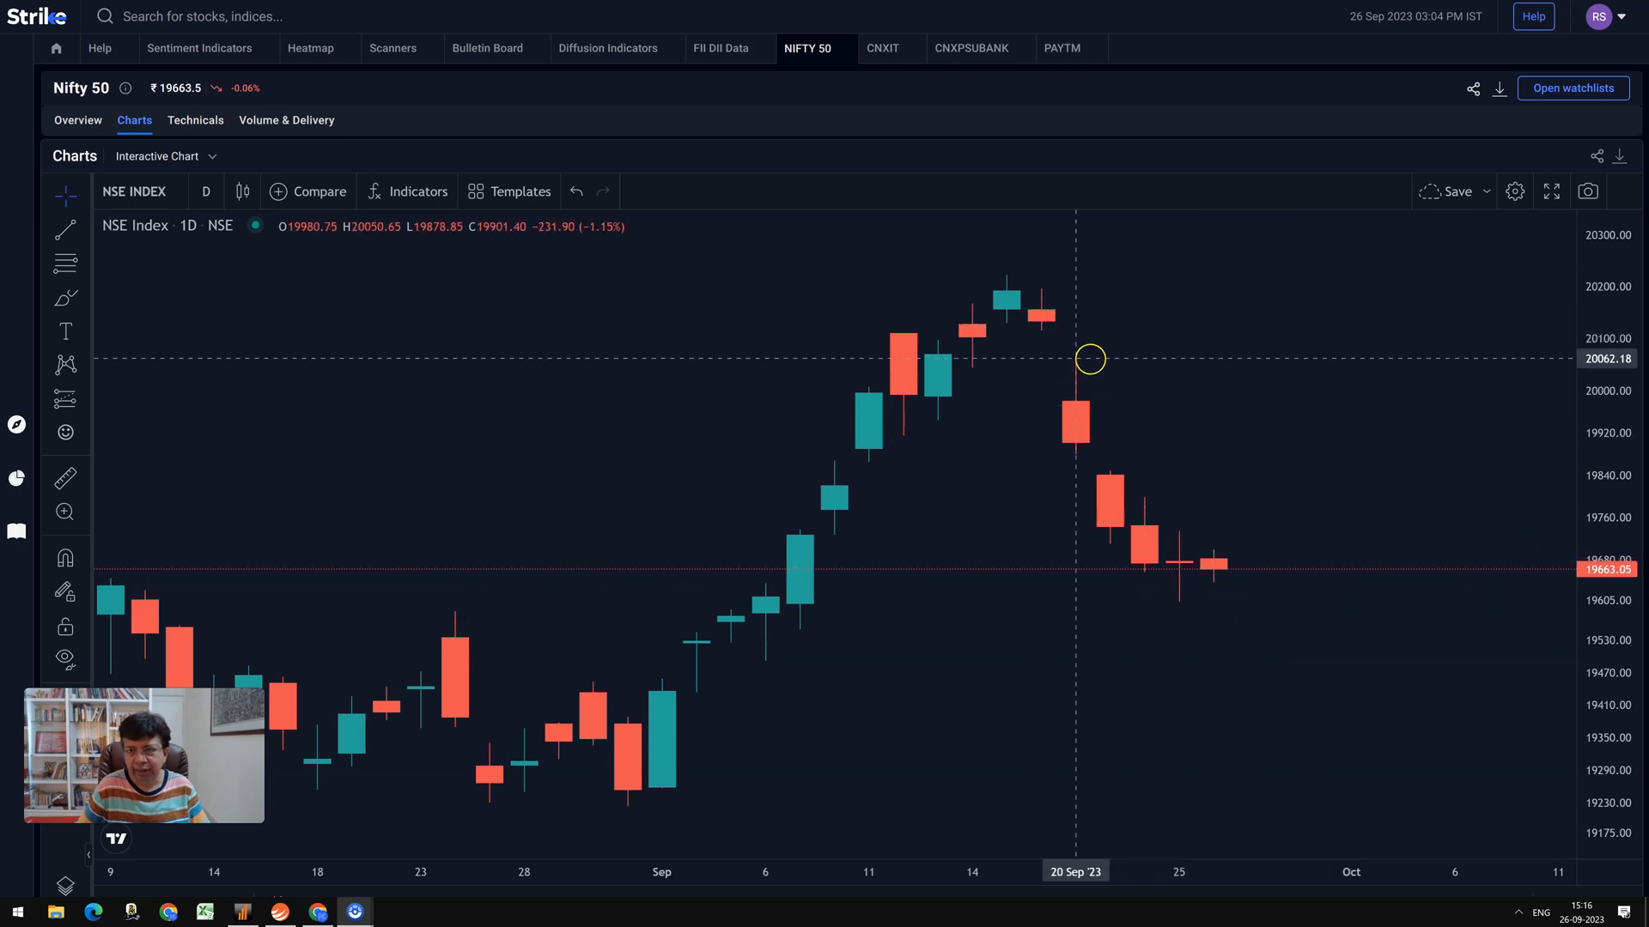
mouse_move(1122, 349)
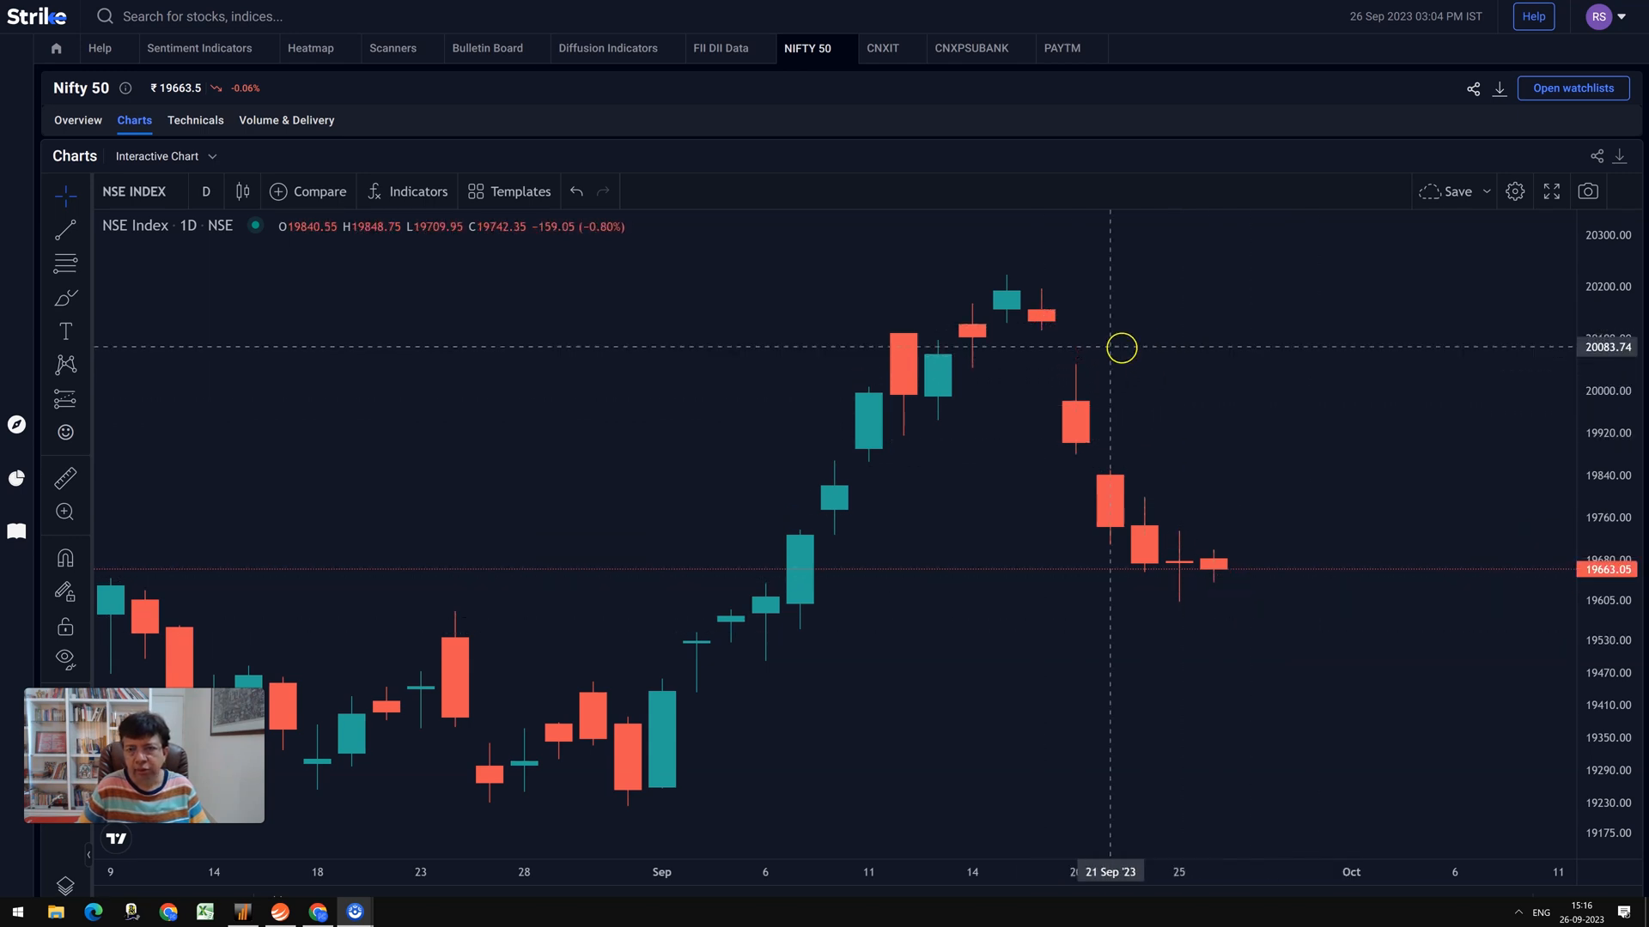
mouse_move(1037, 313)
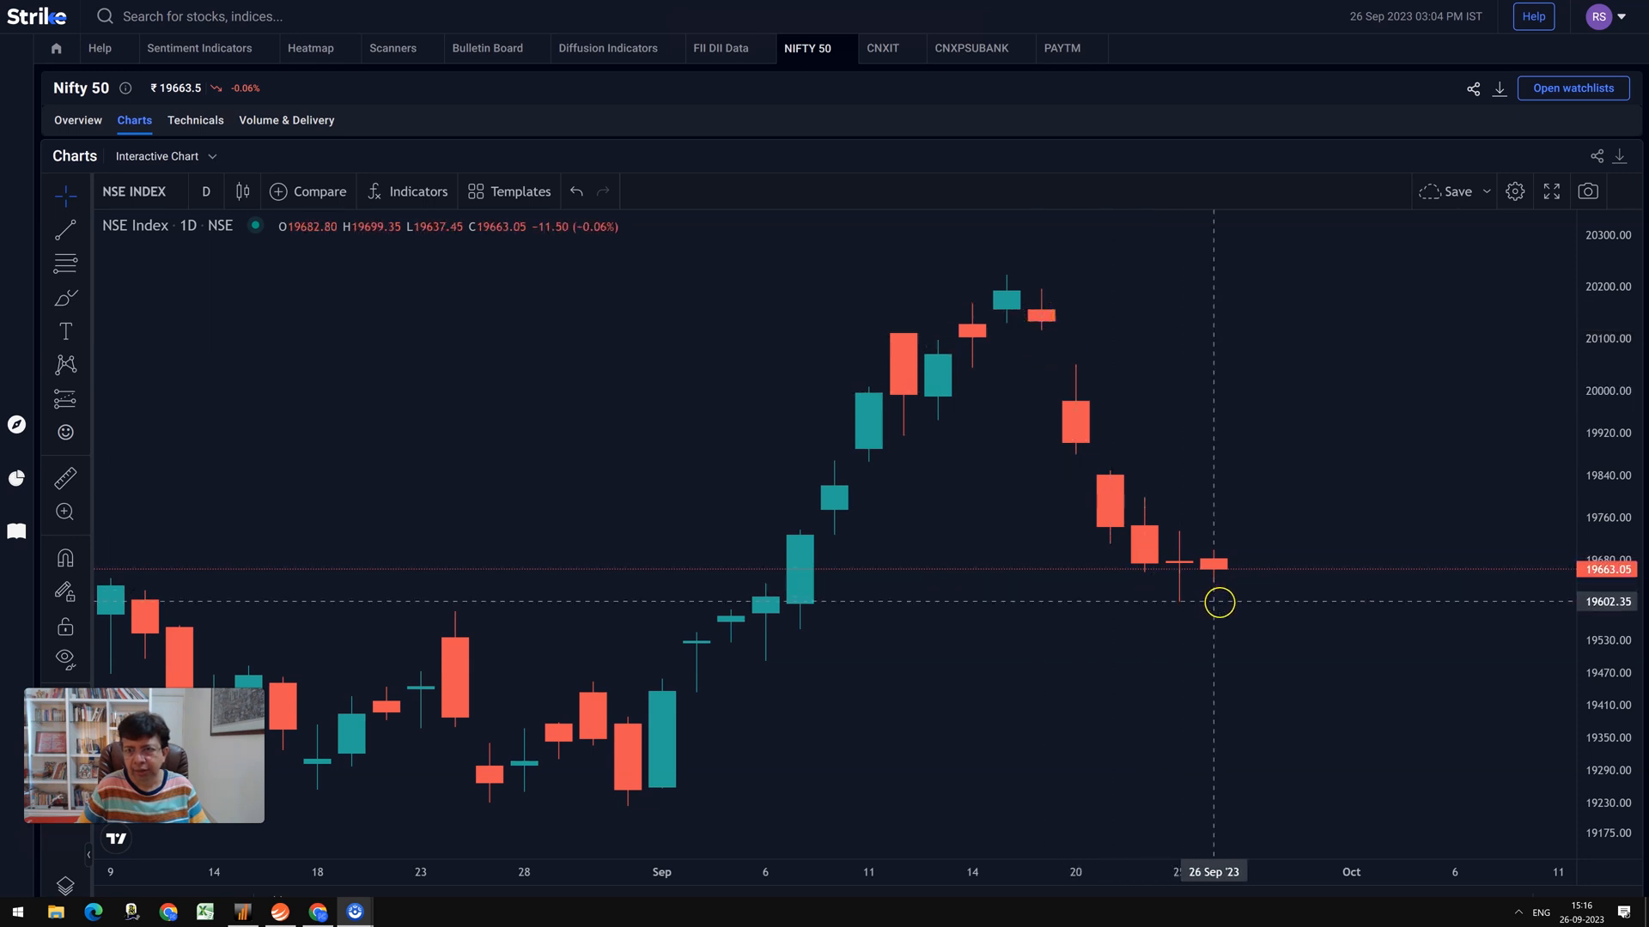
mouse_move(1220, 563)
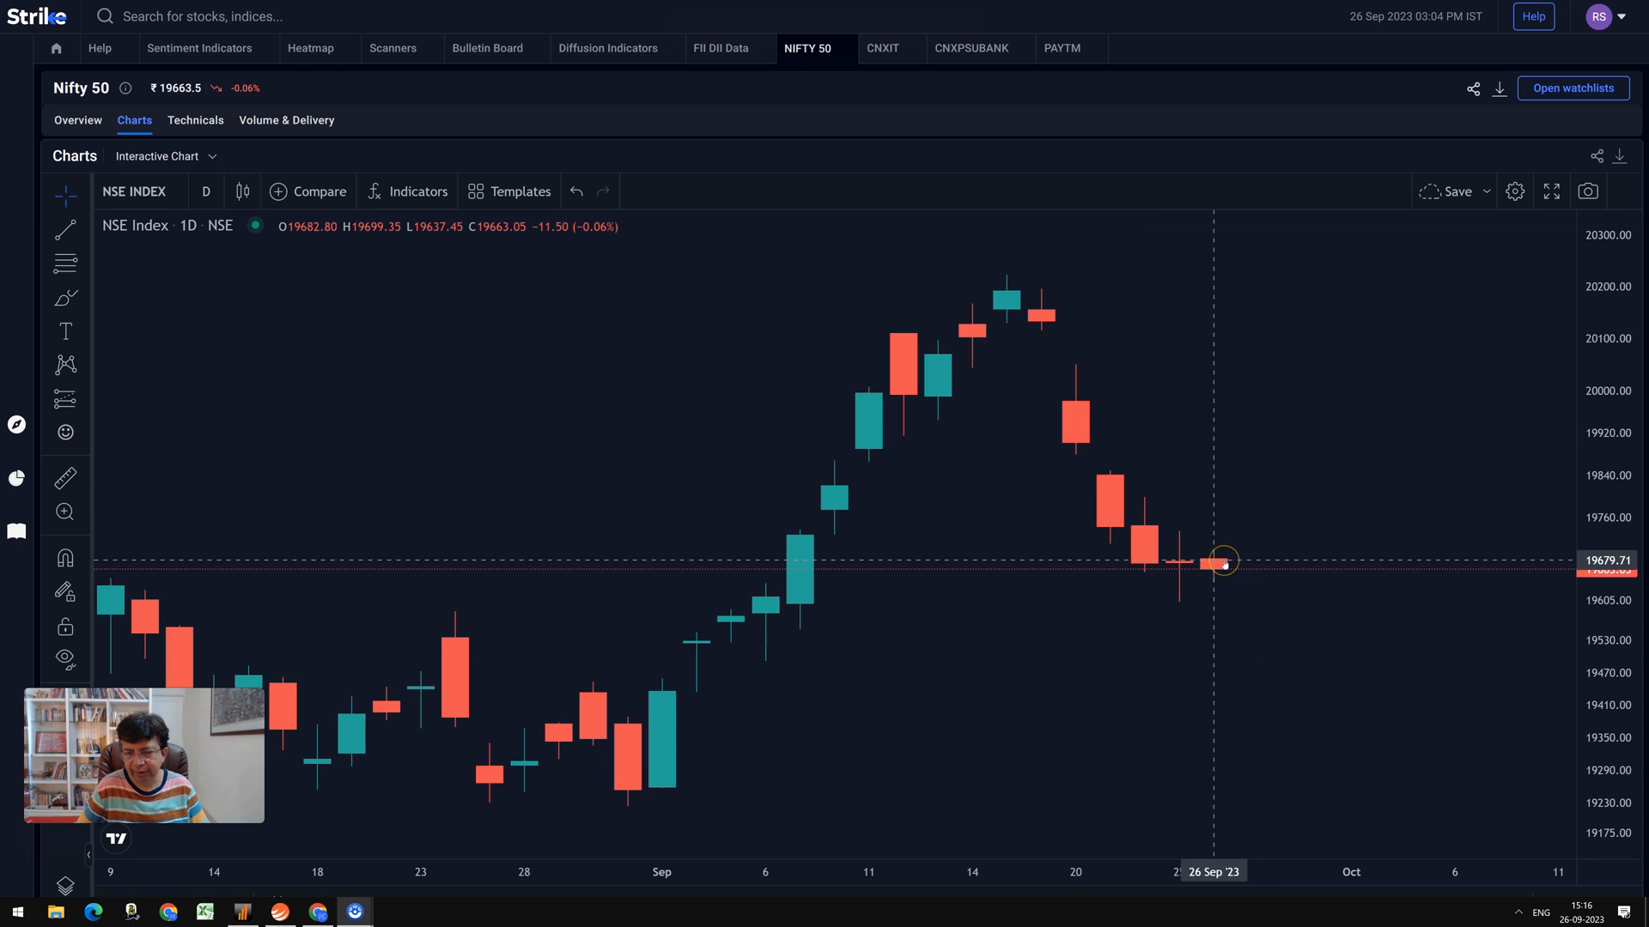
mouse_move(1363, 552)
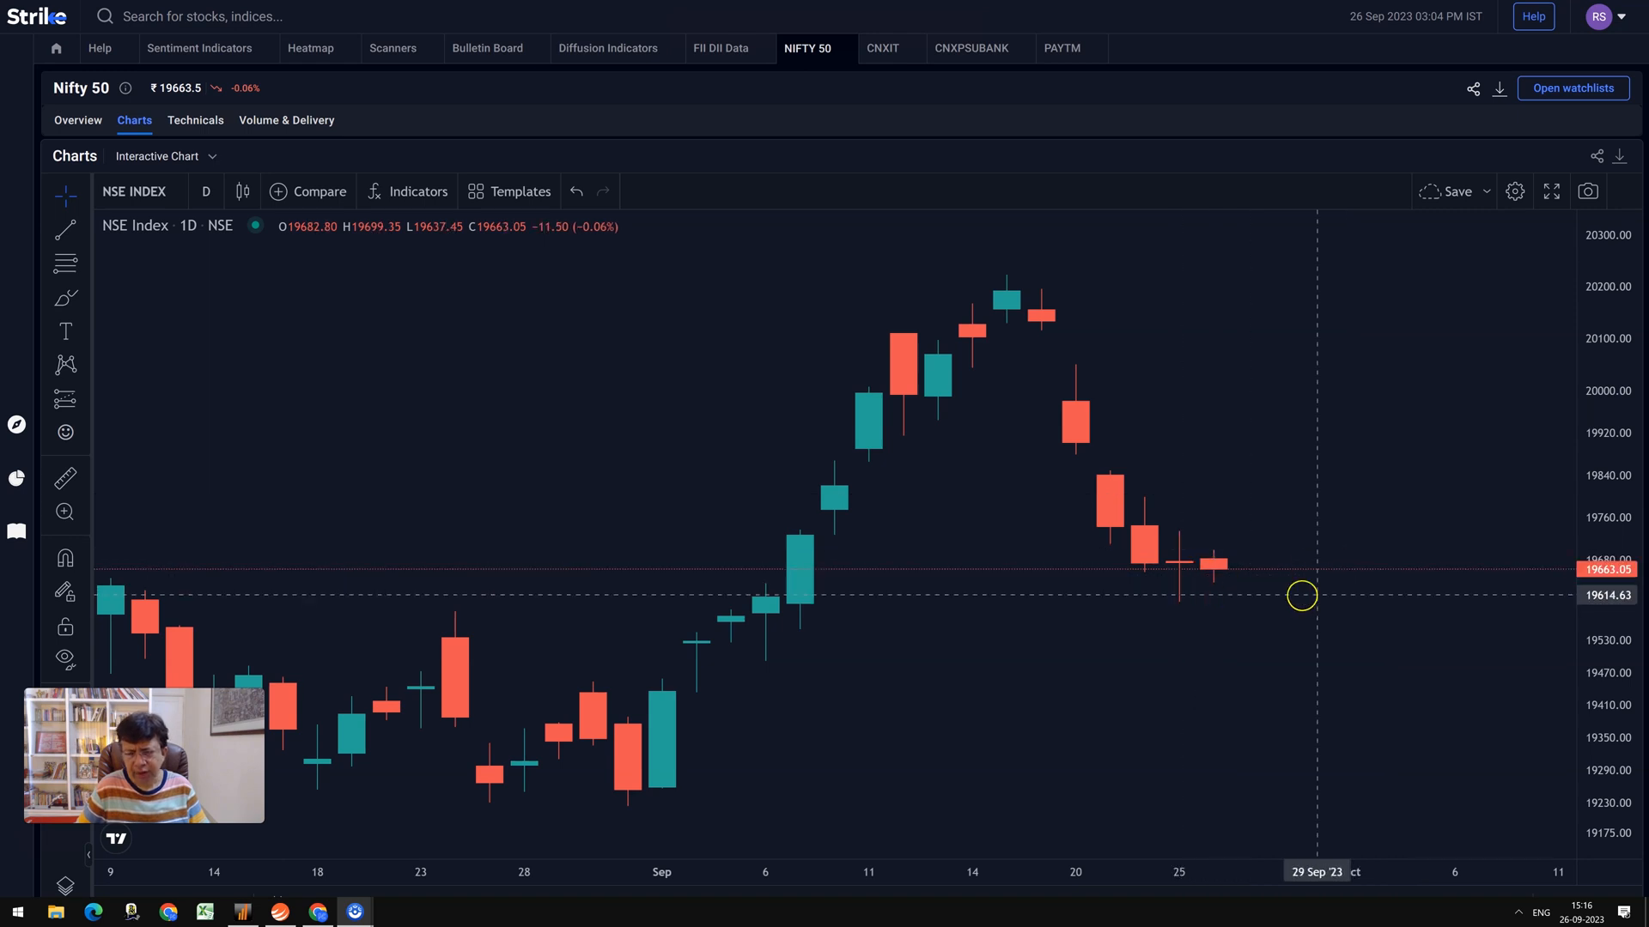
mouse_move(1302, 608)
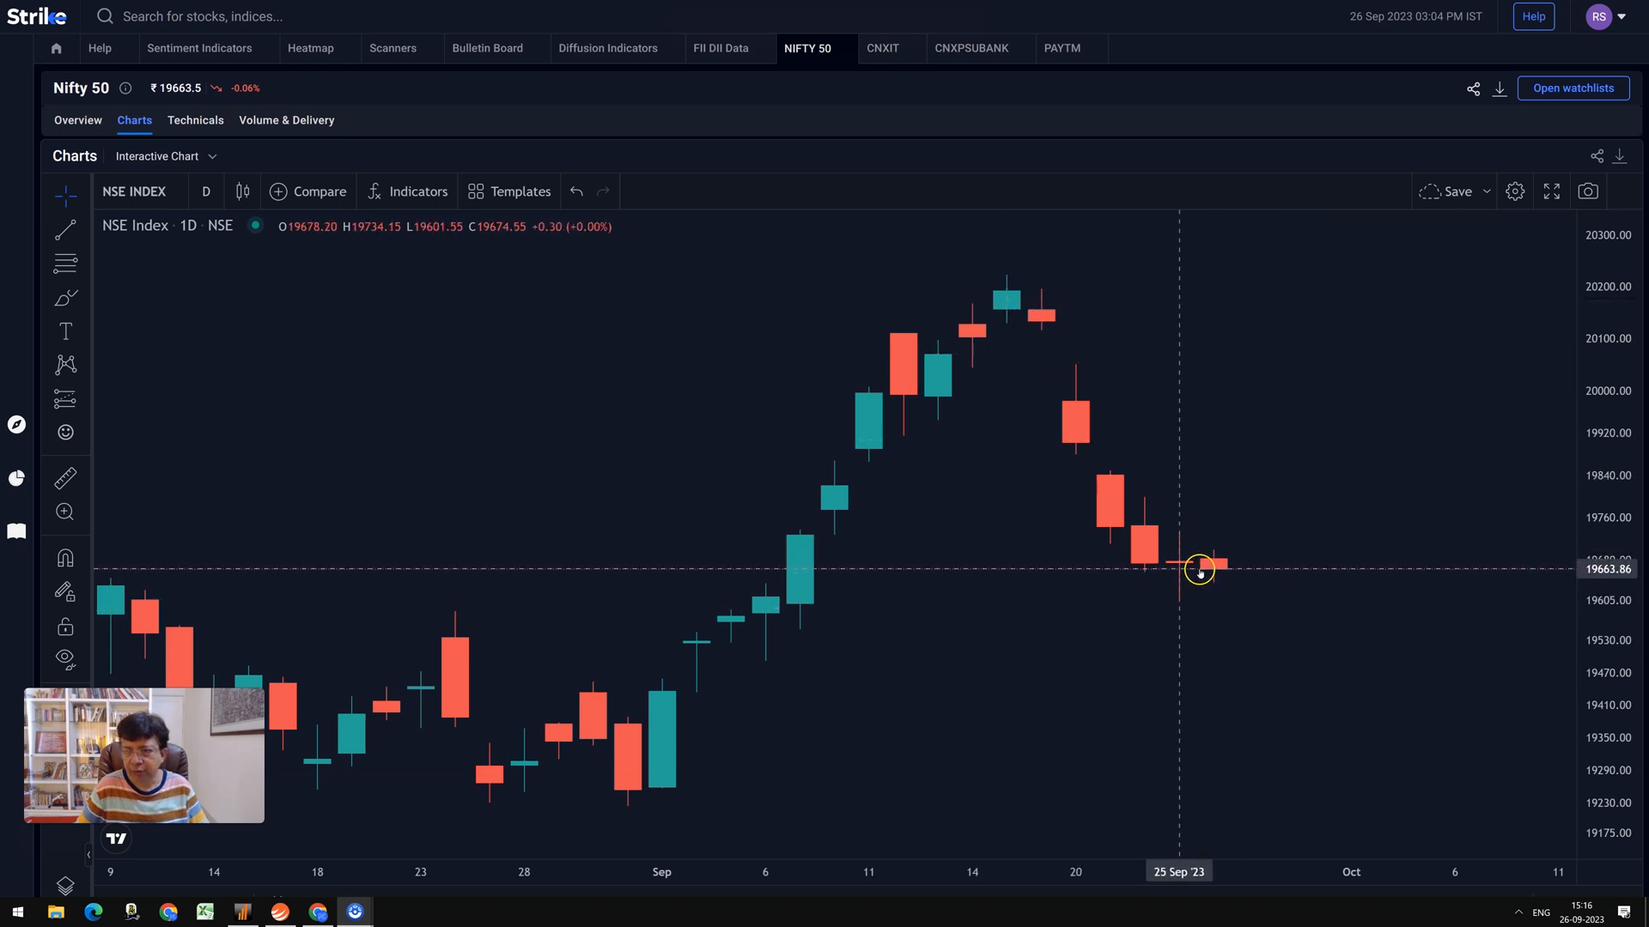
mouse_move(1013, 308)
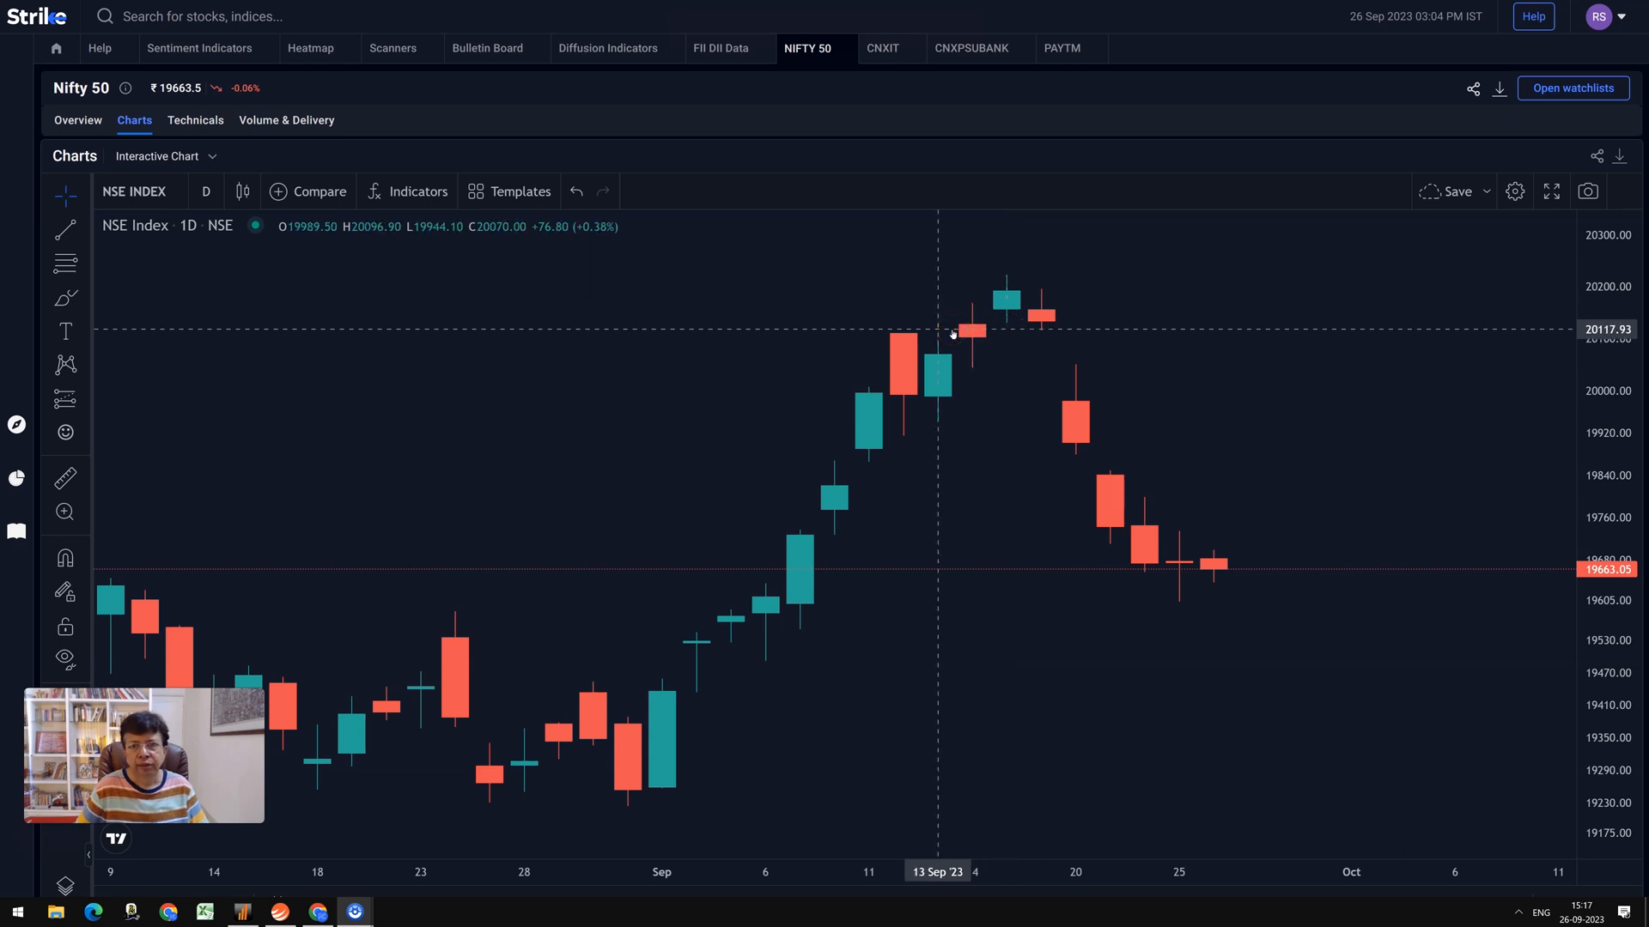
mouse_move(1407, 734)
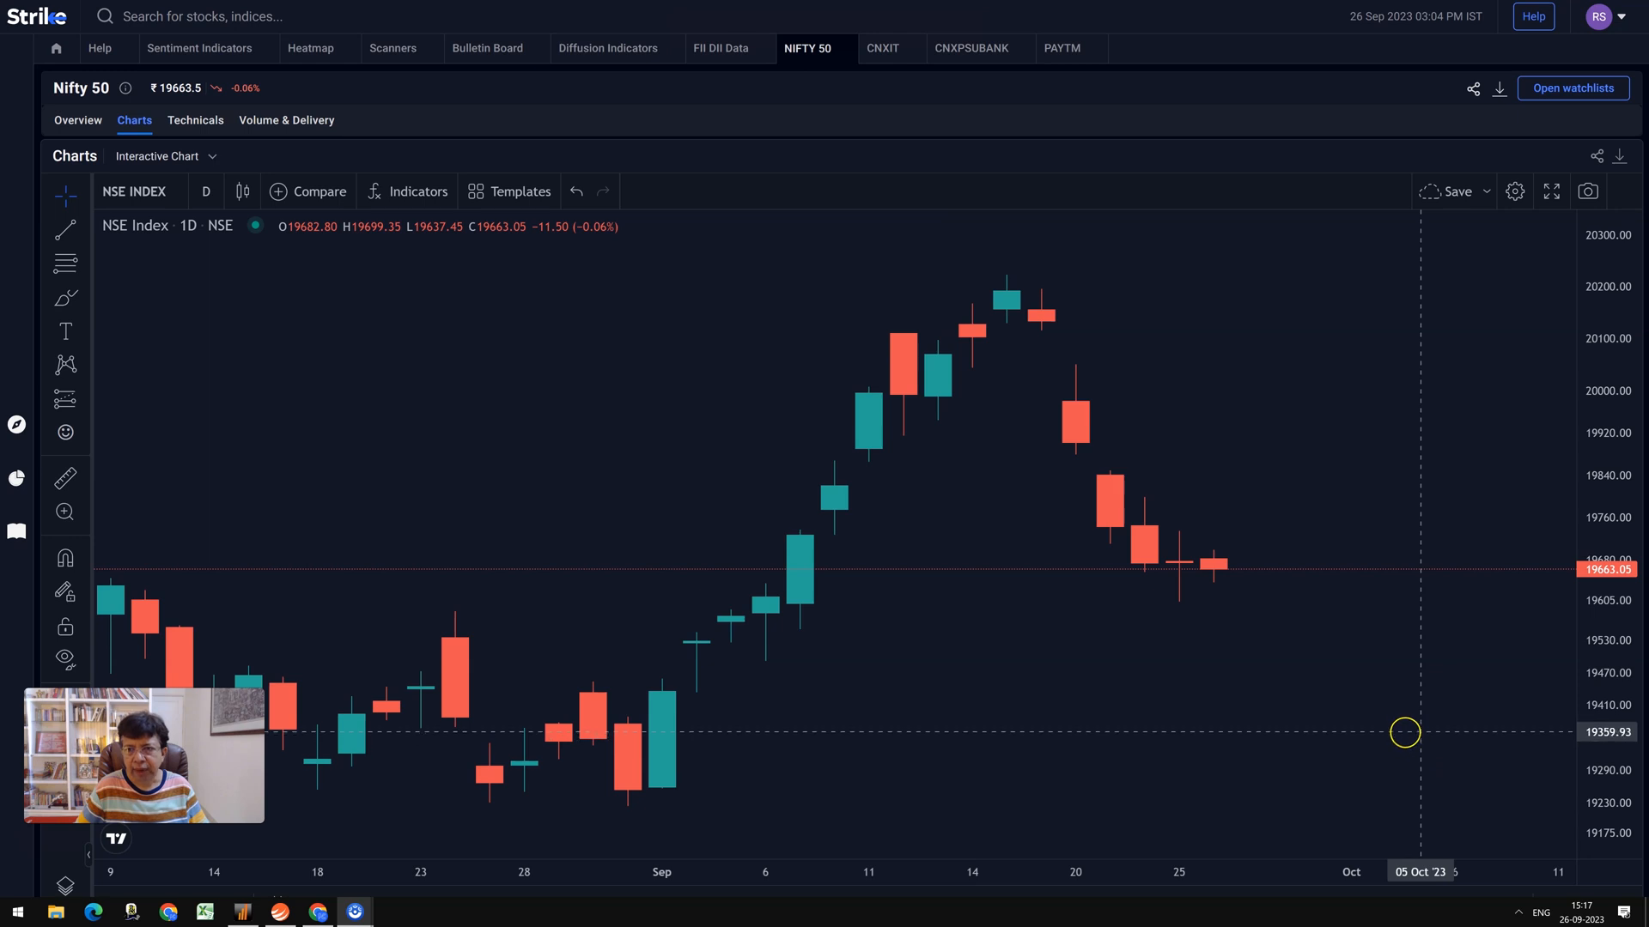
mouse_move(1388, 715)
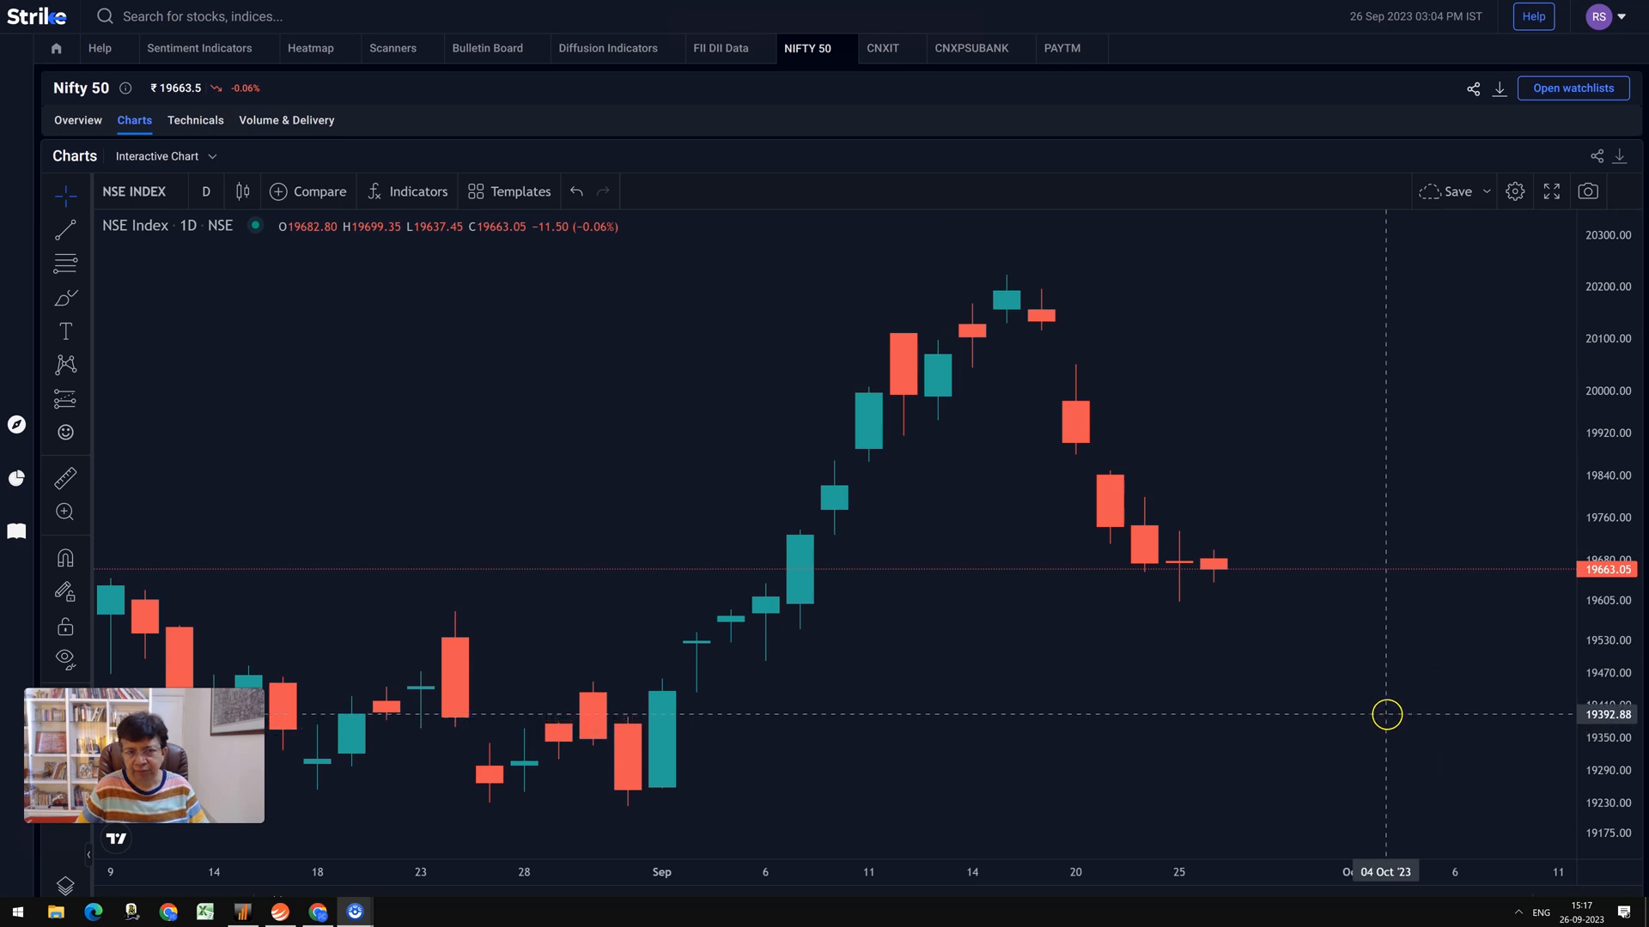
mouse_move(694, 440)
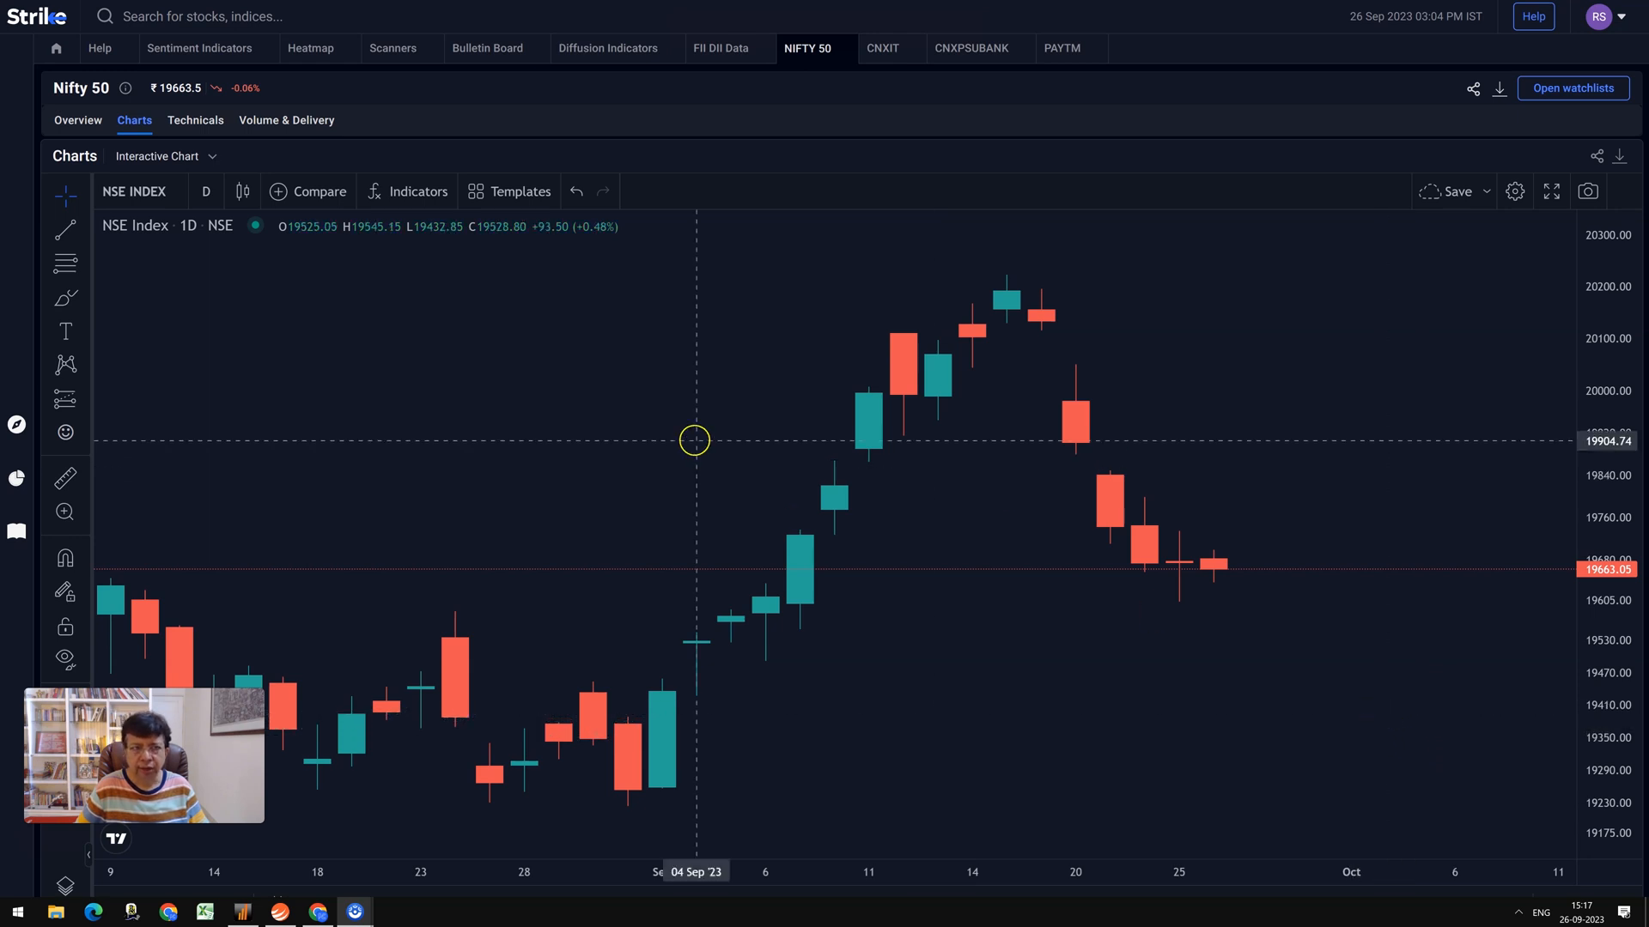
mouse_move(785, 410)
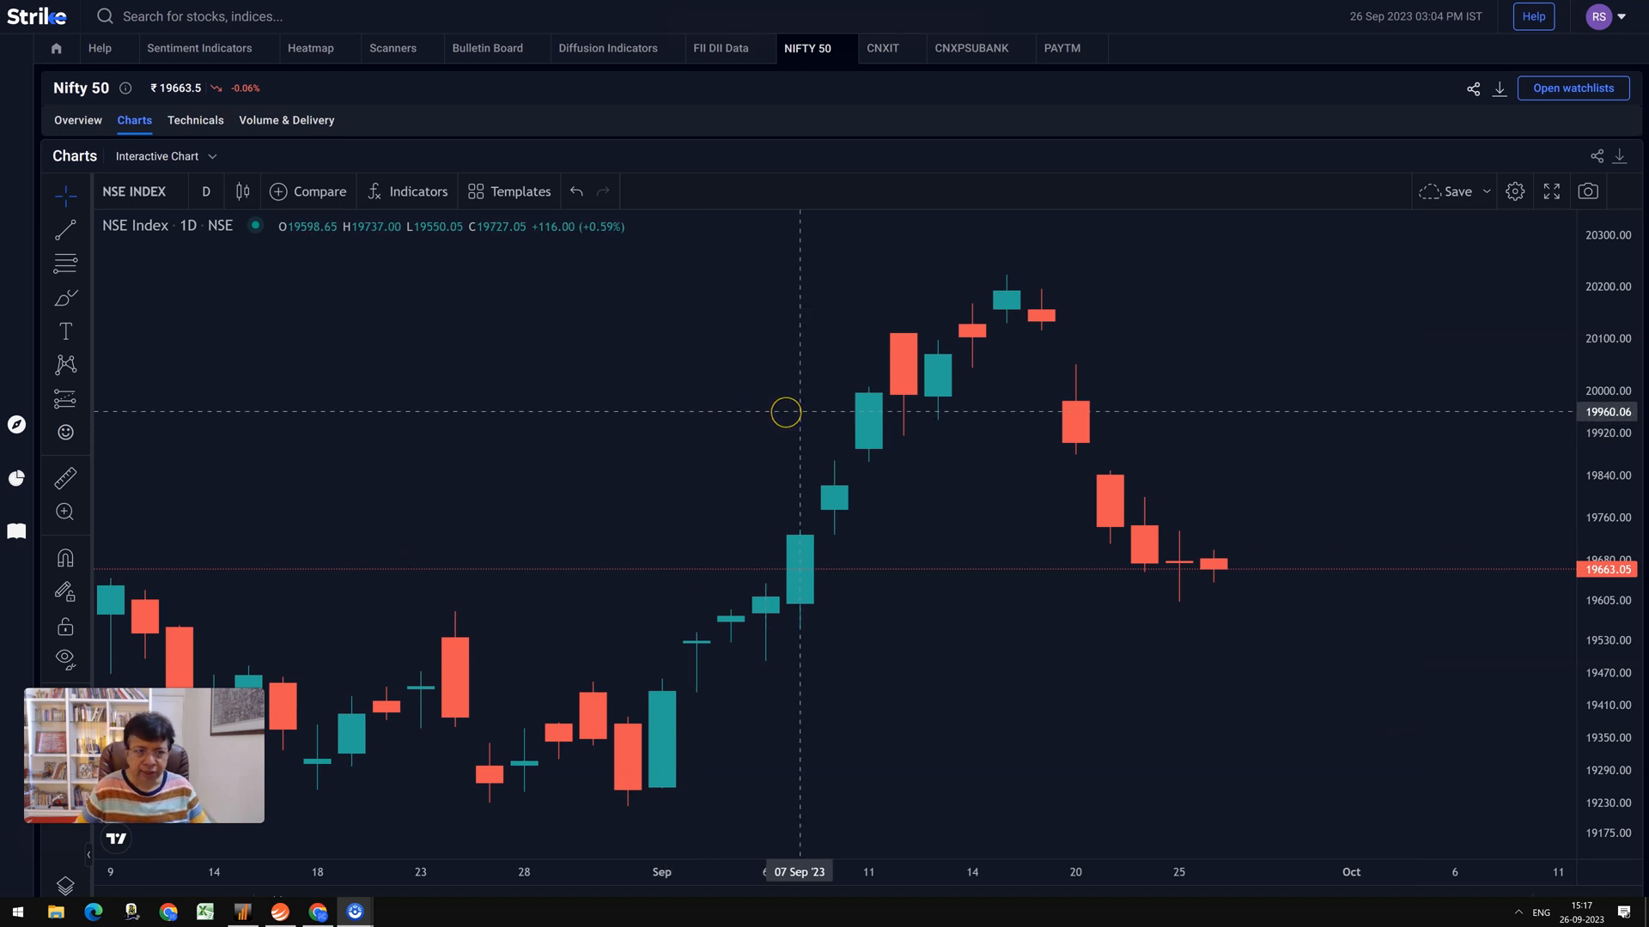
mouse_move(814, 406)
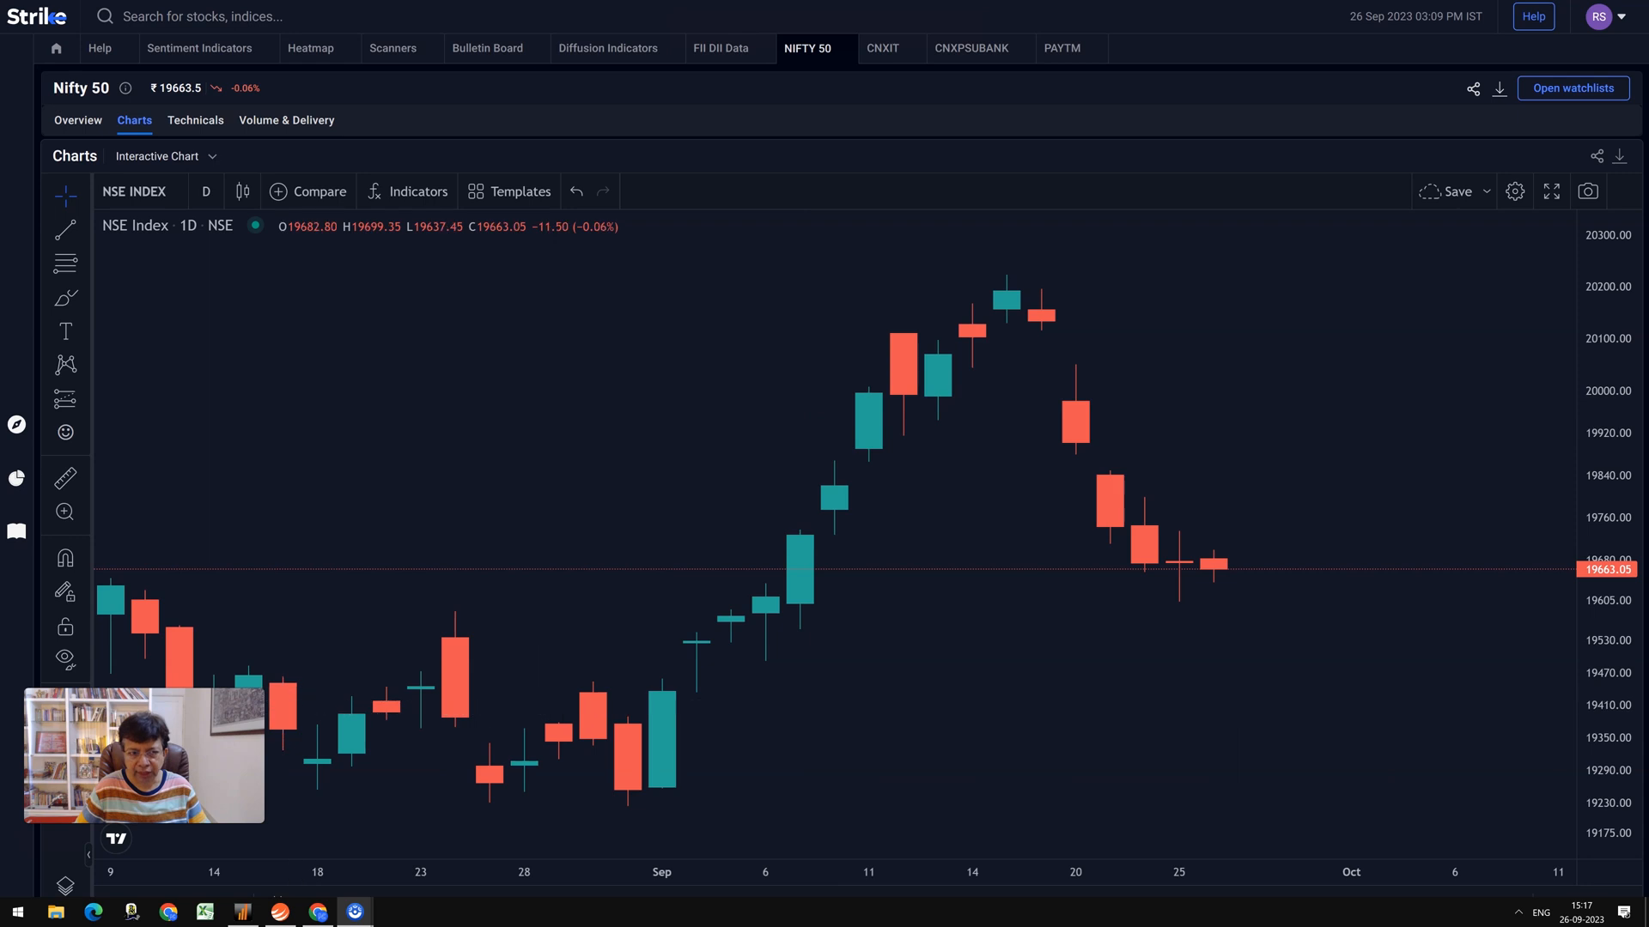
mouse_move(734, 363)
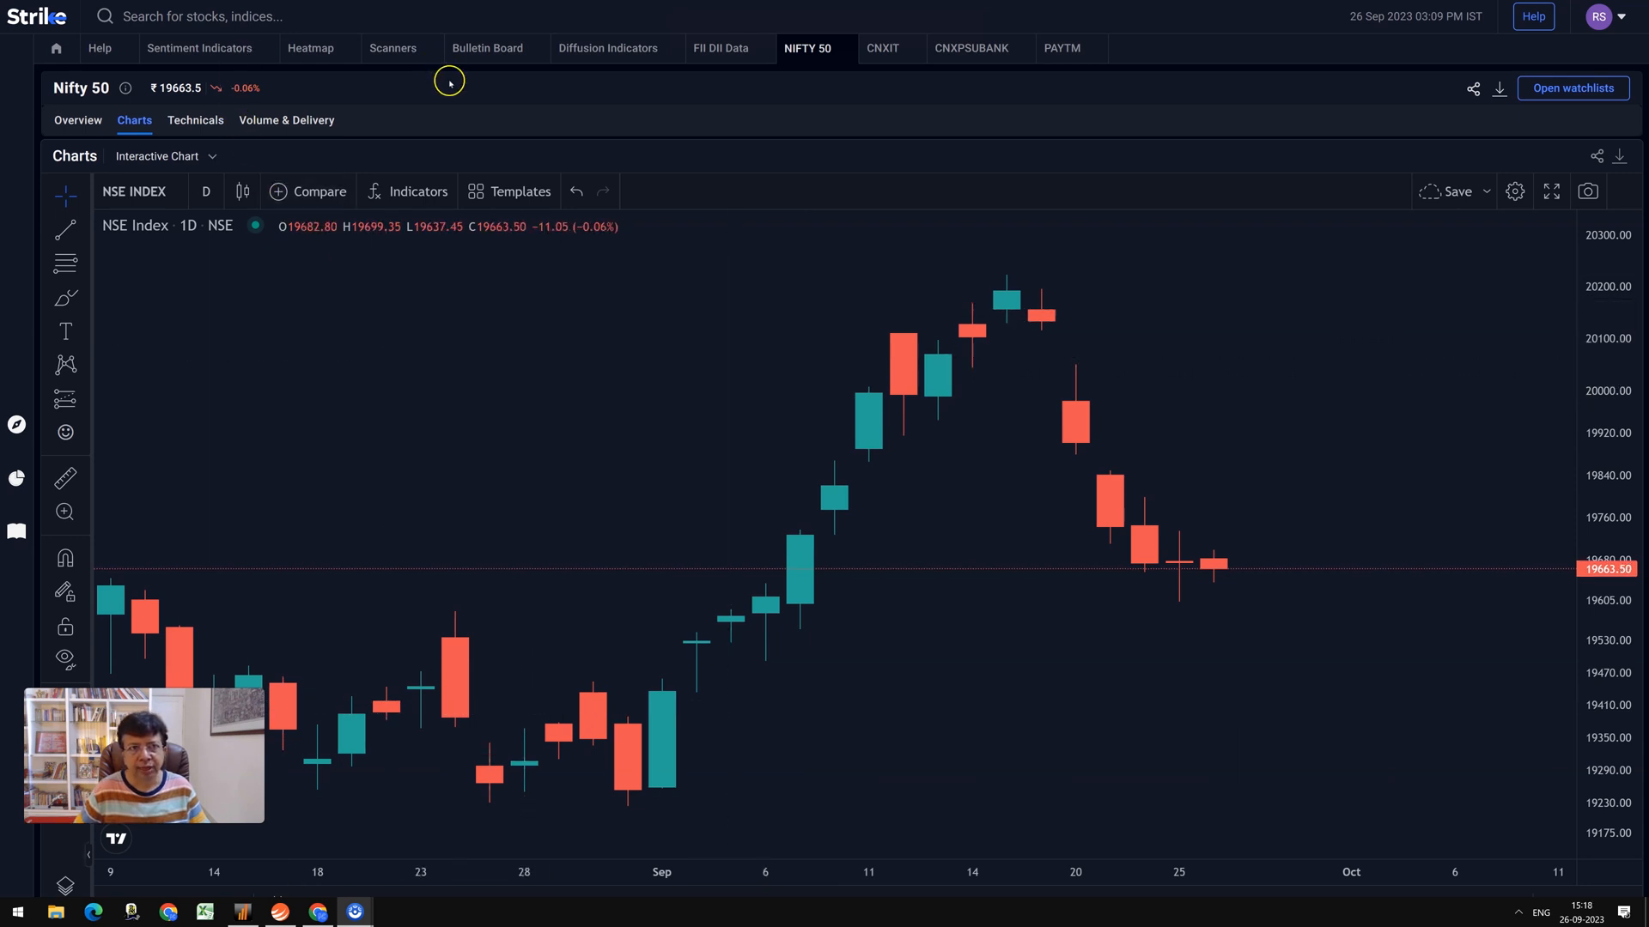
mouse_move(729, 292)
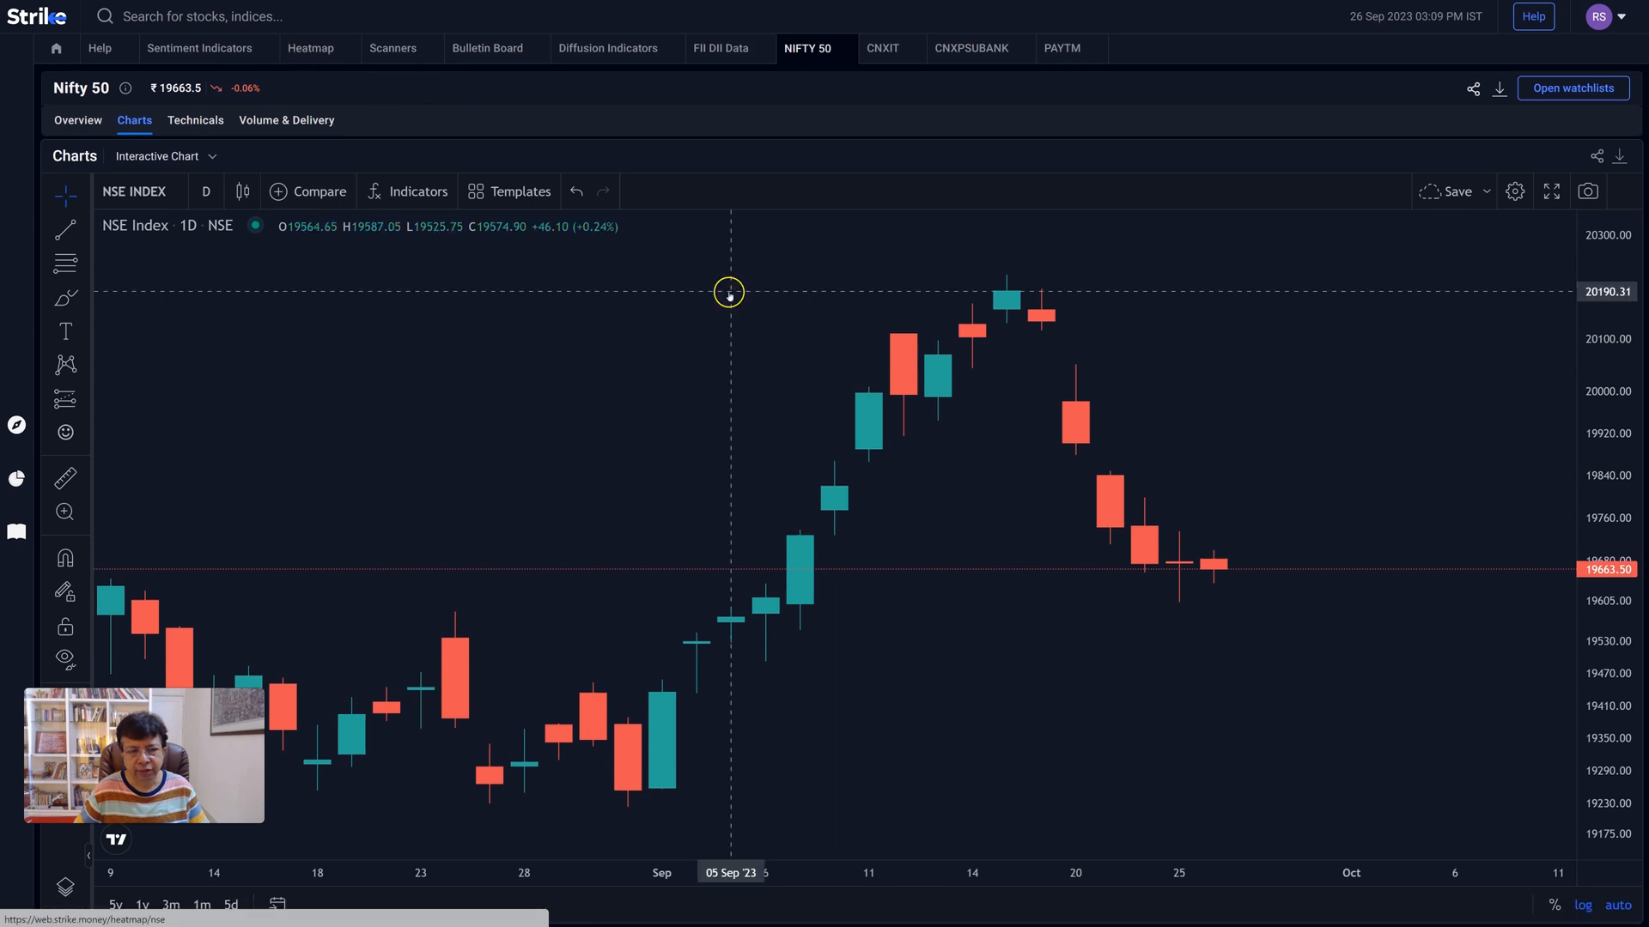
Step: Go to the Nifty 50 heatmap and begin a custom date range from 15 September 2023
left_click(309, 48)
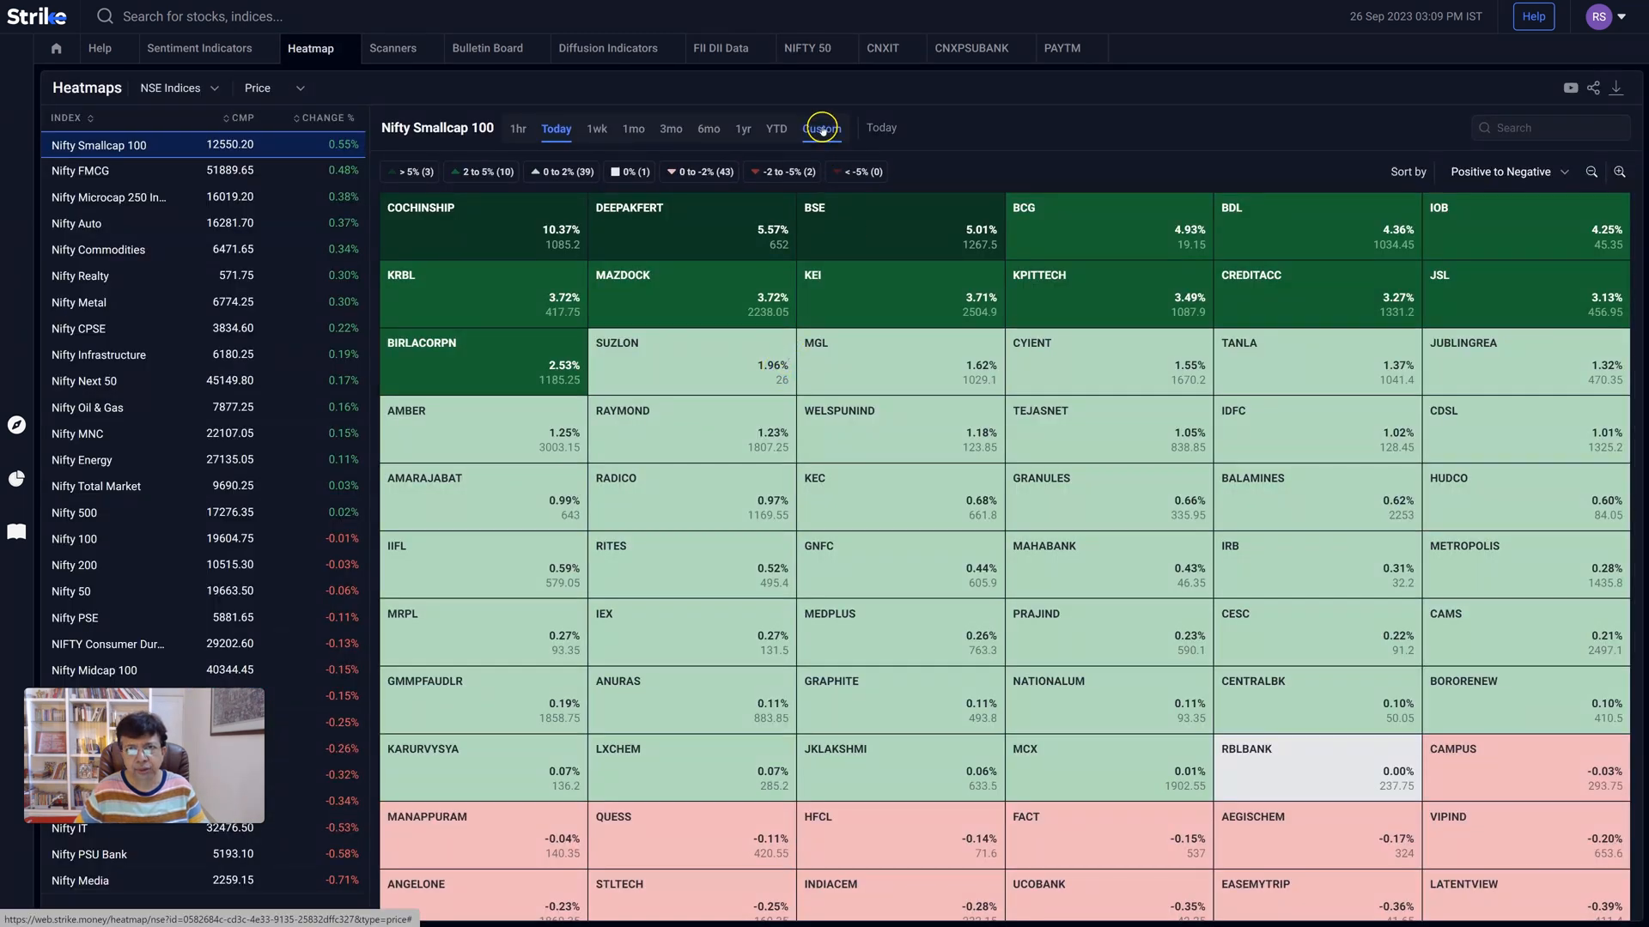
left_click(821, 129)
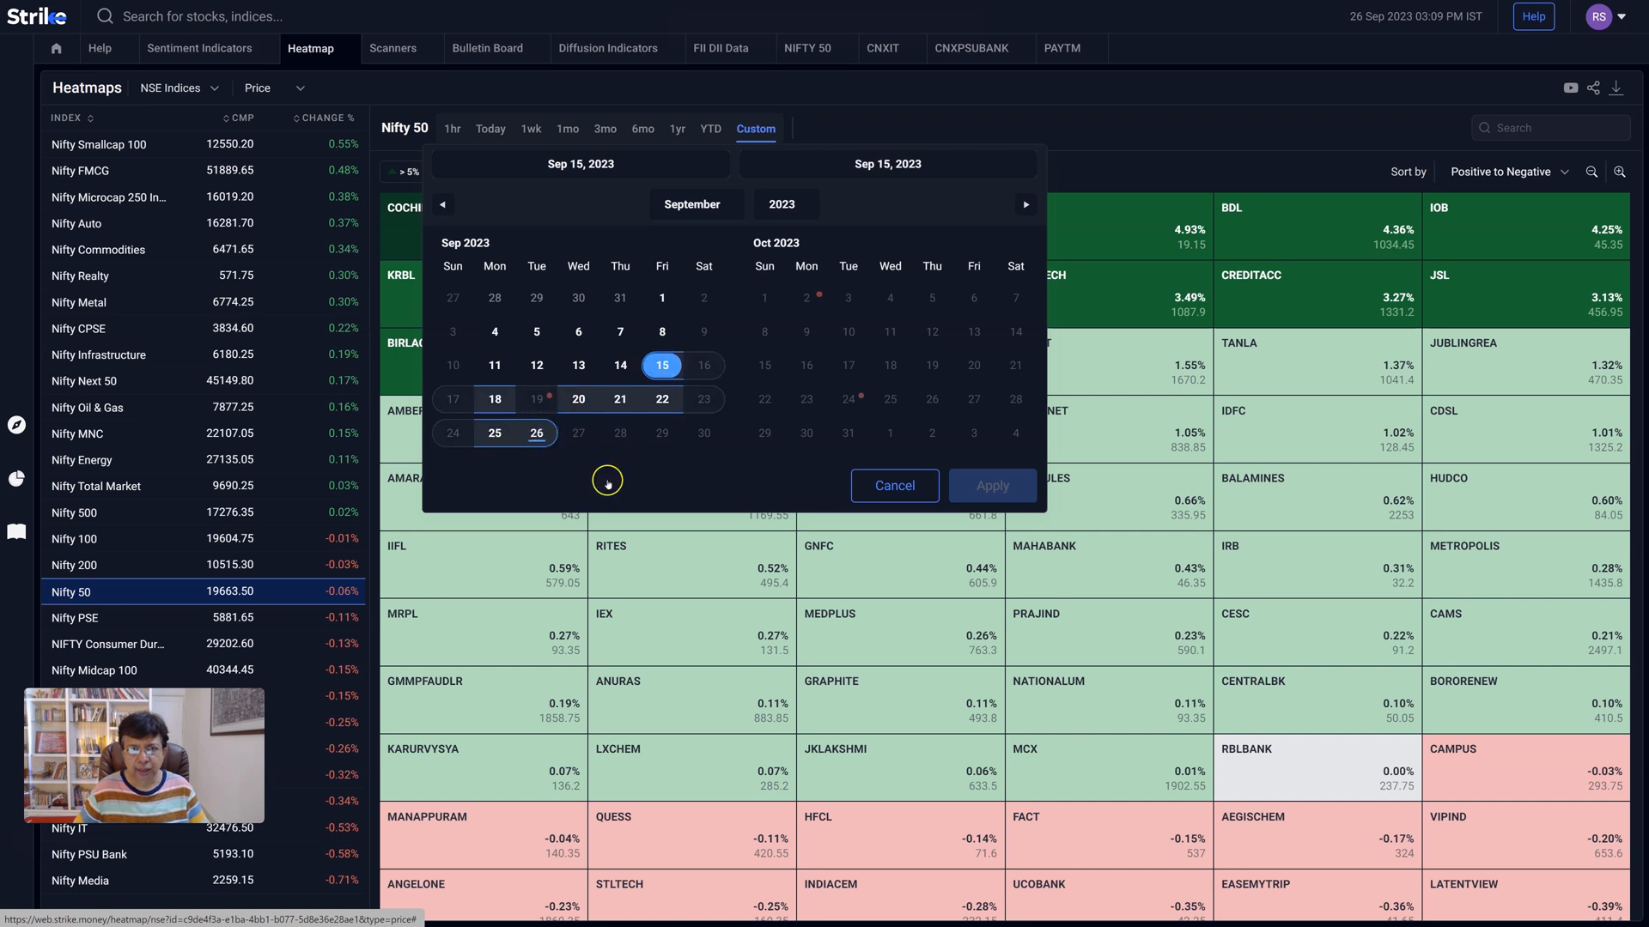
Step: Apply the 15–26 September 2023 range to the Nifty 50 heatmap
left_click(989, 484)
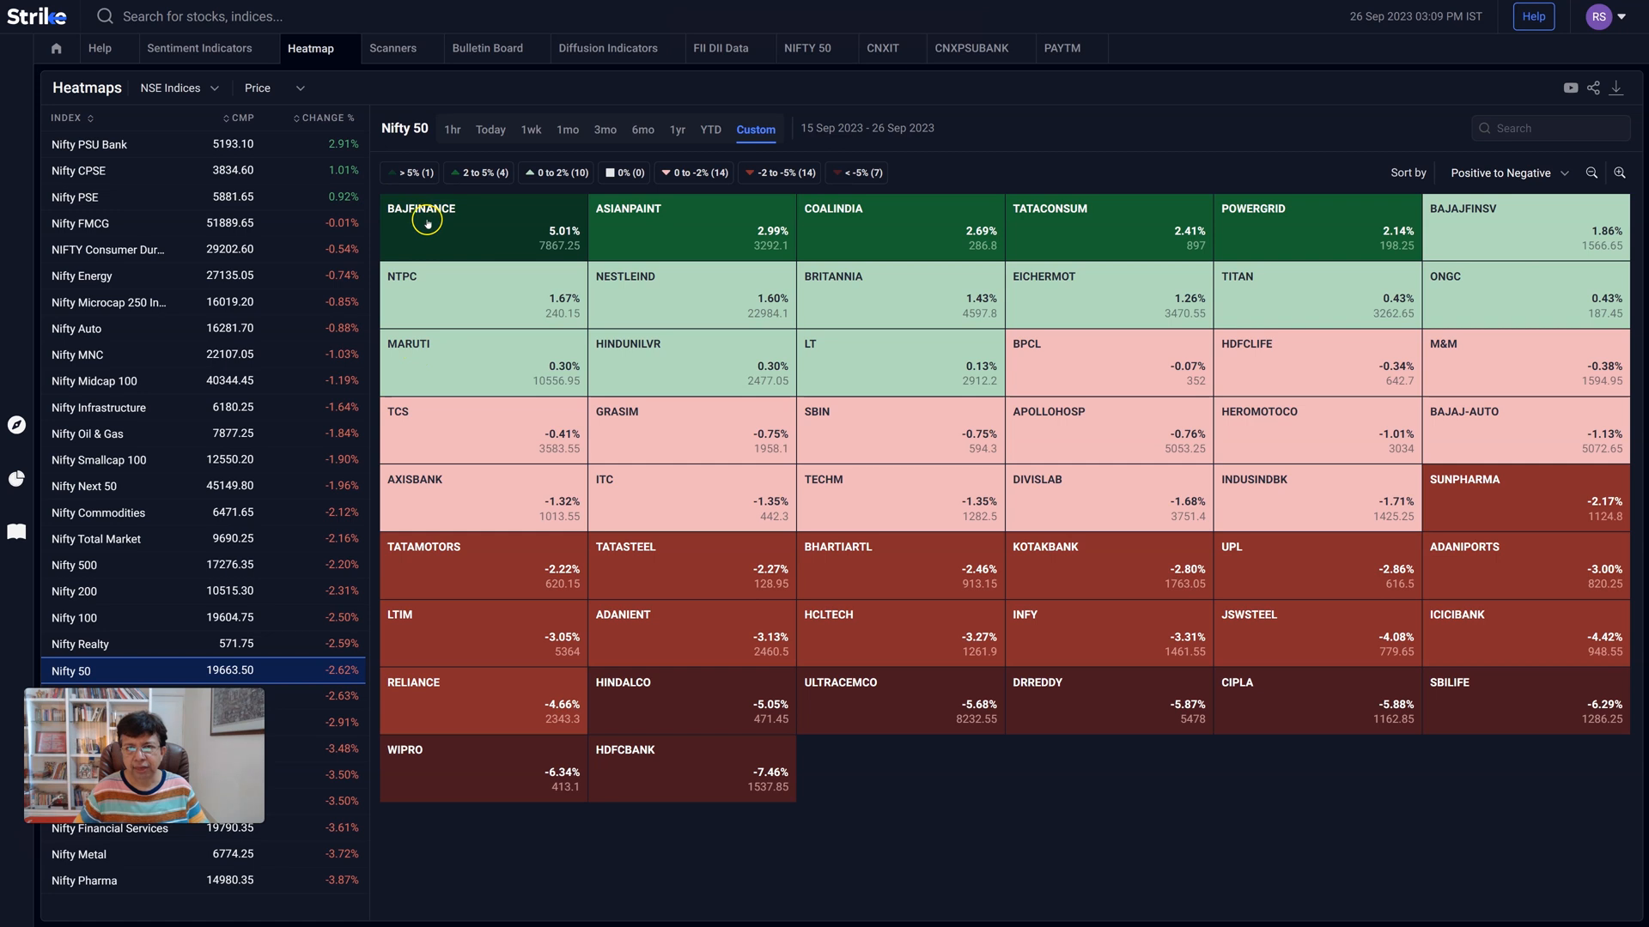
mouse_move(917, 224)
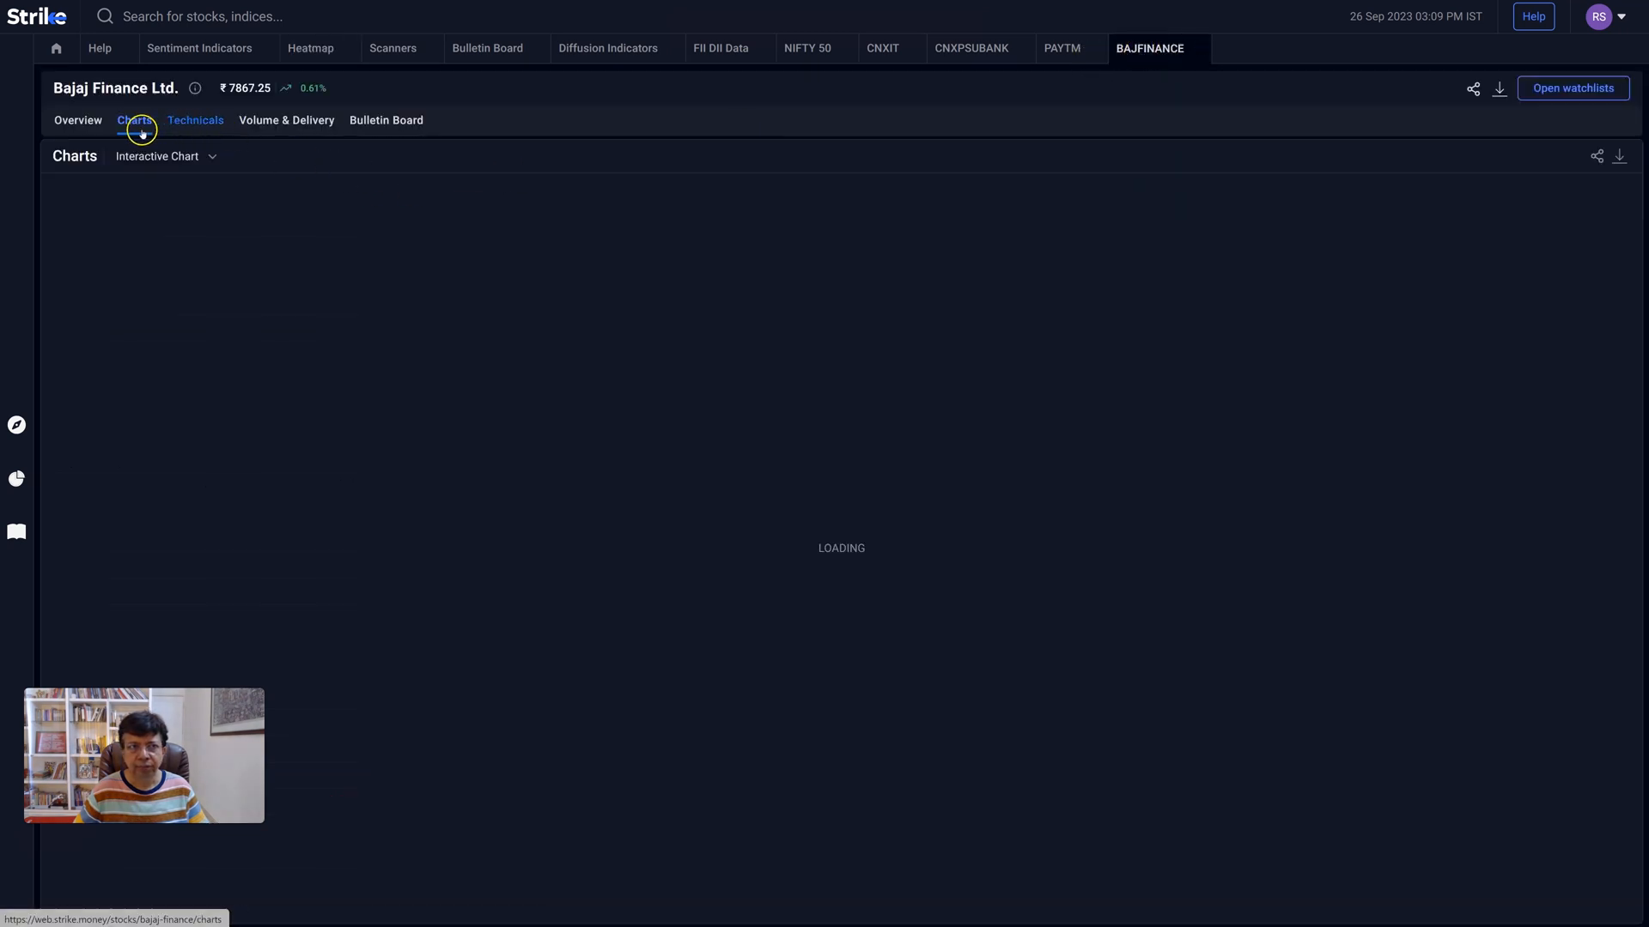
Step: Switch Bajaj Finance's chart to 1D daily candles and review it with the daily signal table
left_click(134, 120)
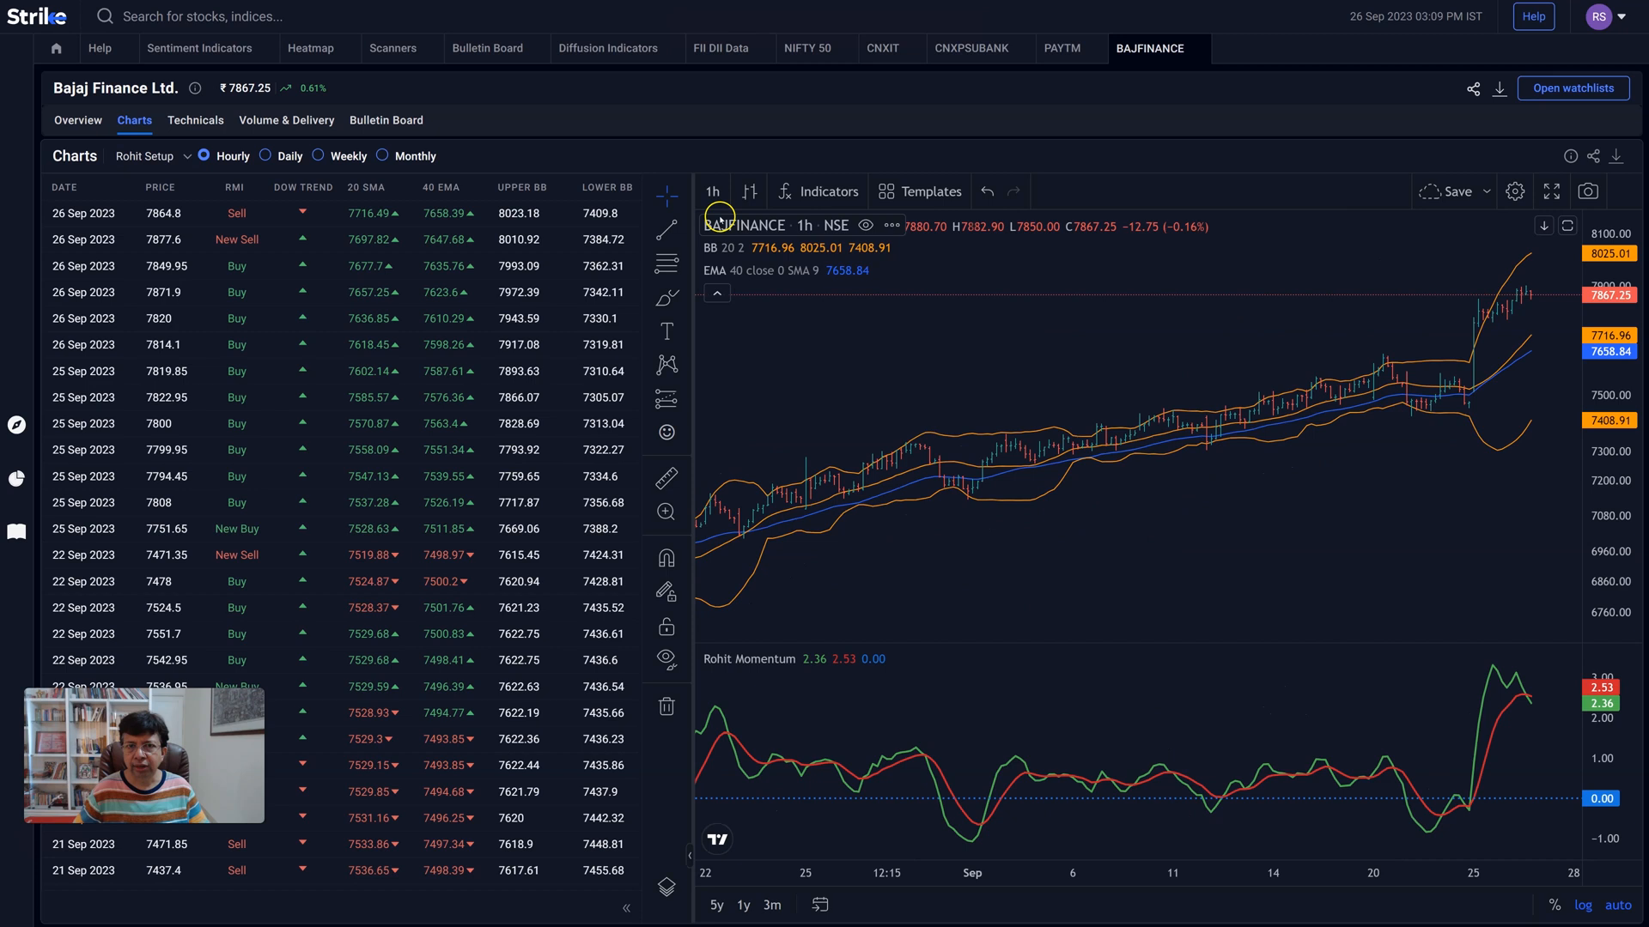
left_click(711, 190)
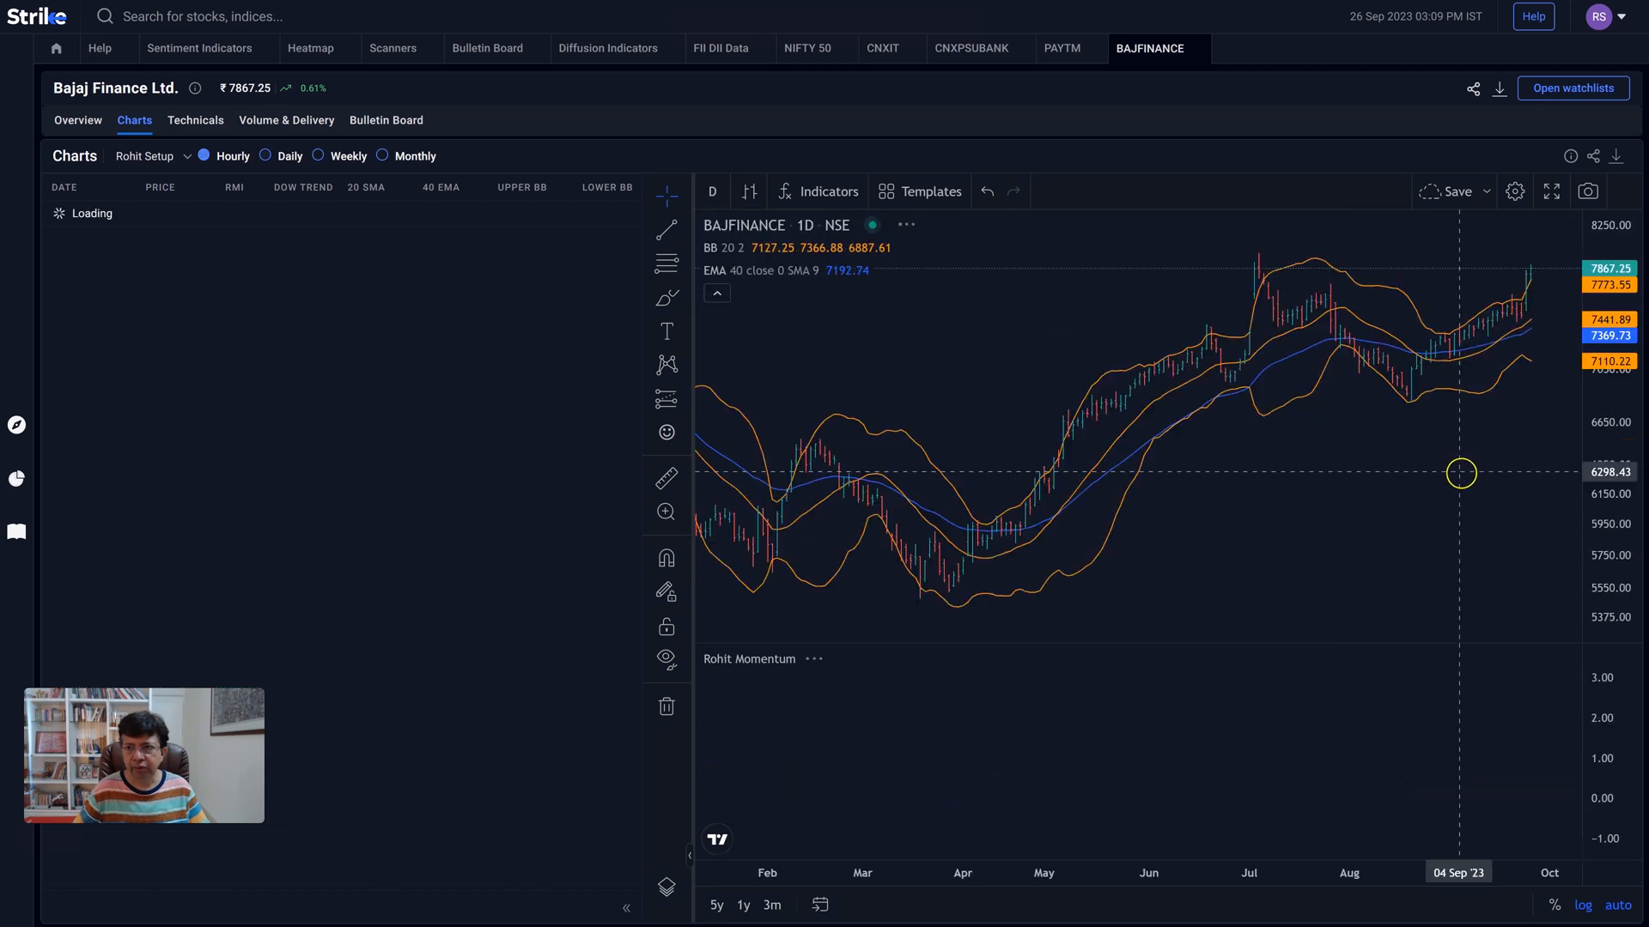
left_click(268, 156)
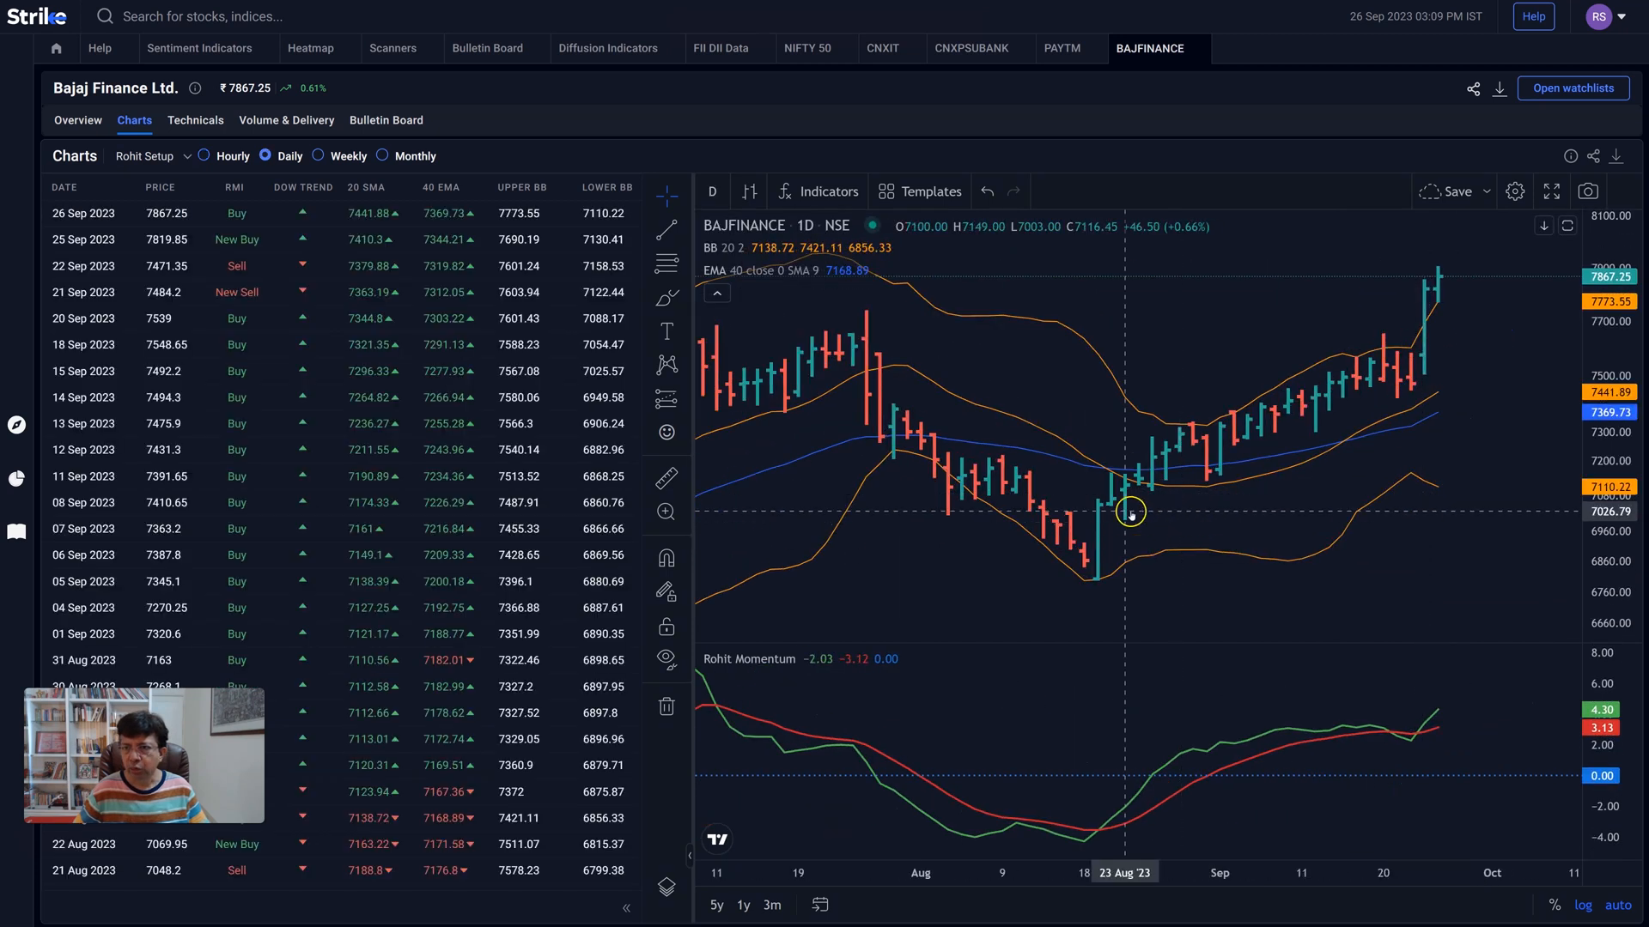
mouse_move(1407, 383)
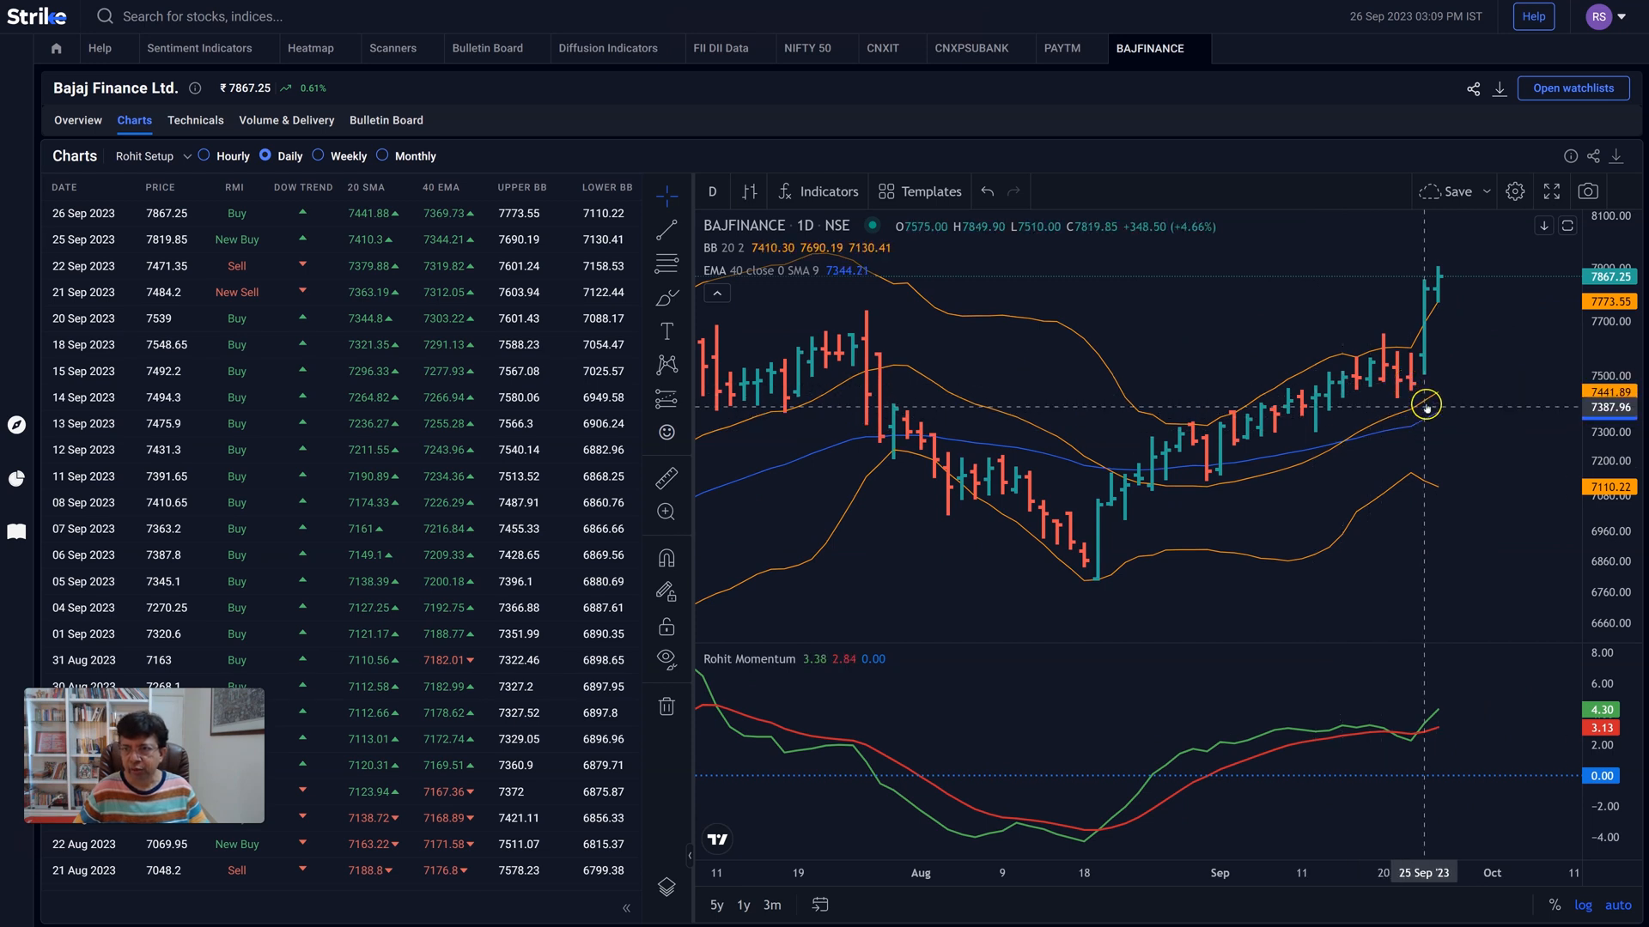
mouse_move(1408, 372)
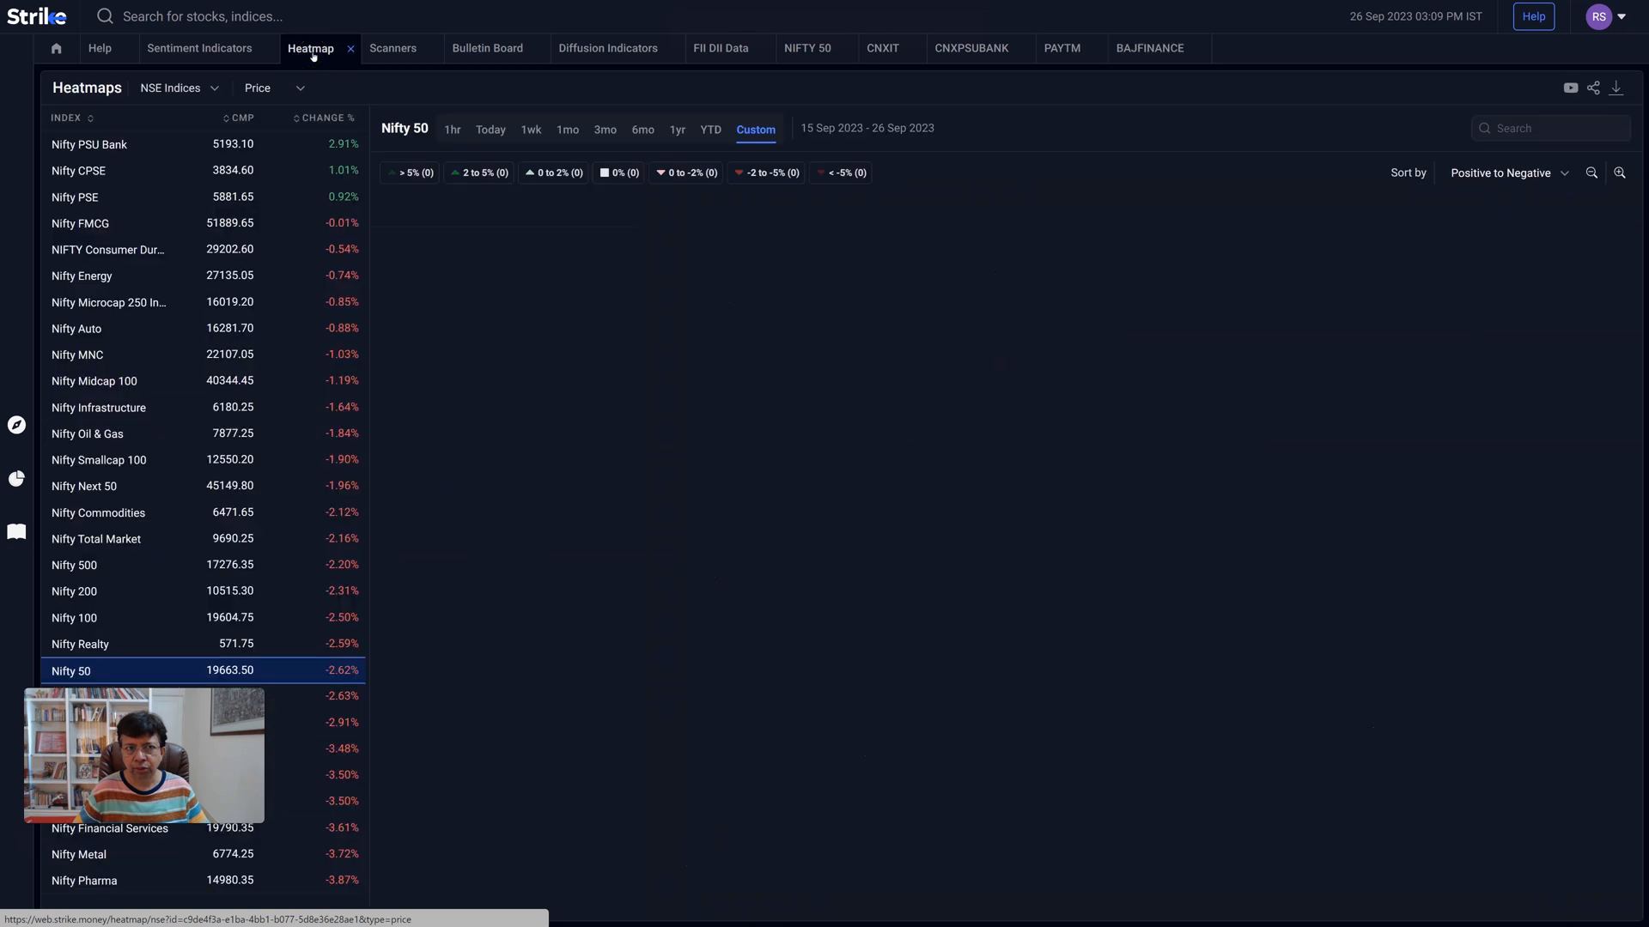
Step: Reload the Nifty 50 heatmap tiles for 15–26 Sep 2023, with BAJFINANCE leading at 5.01%
left_click(72, 670)
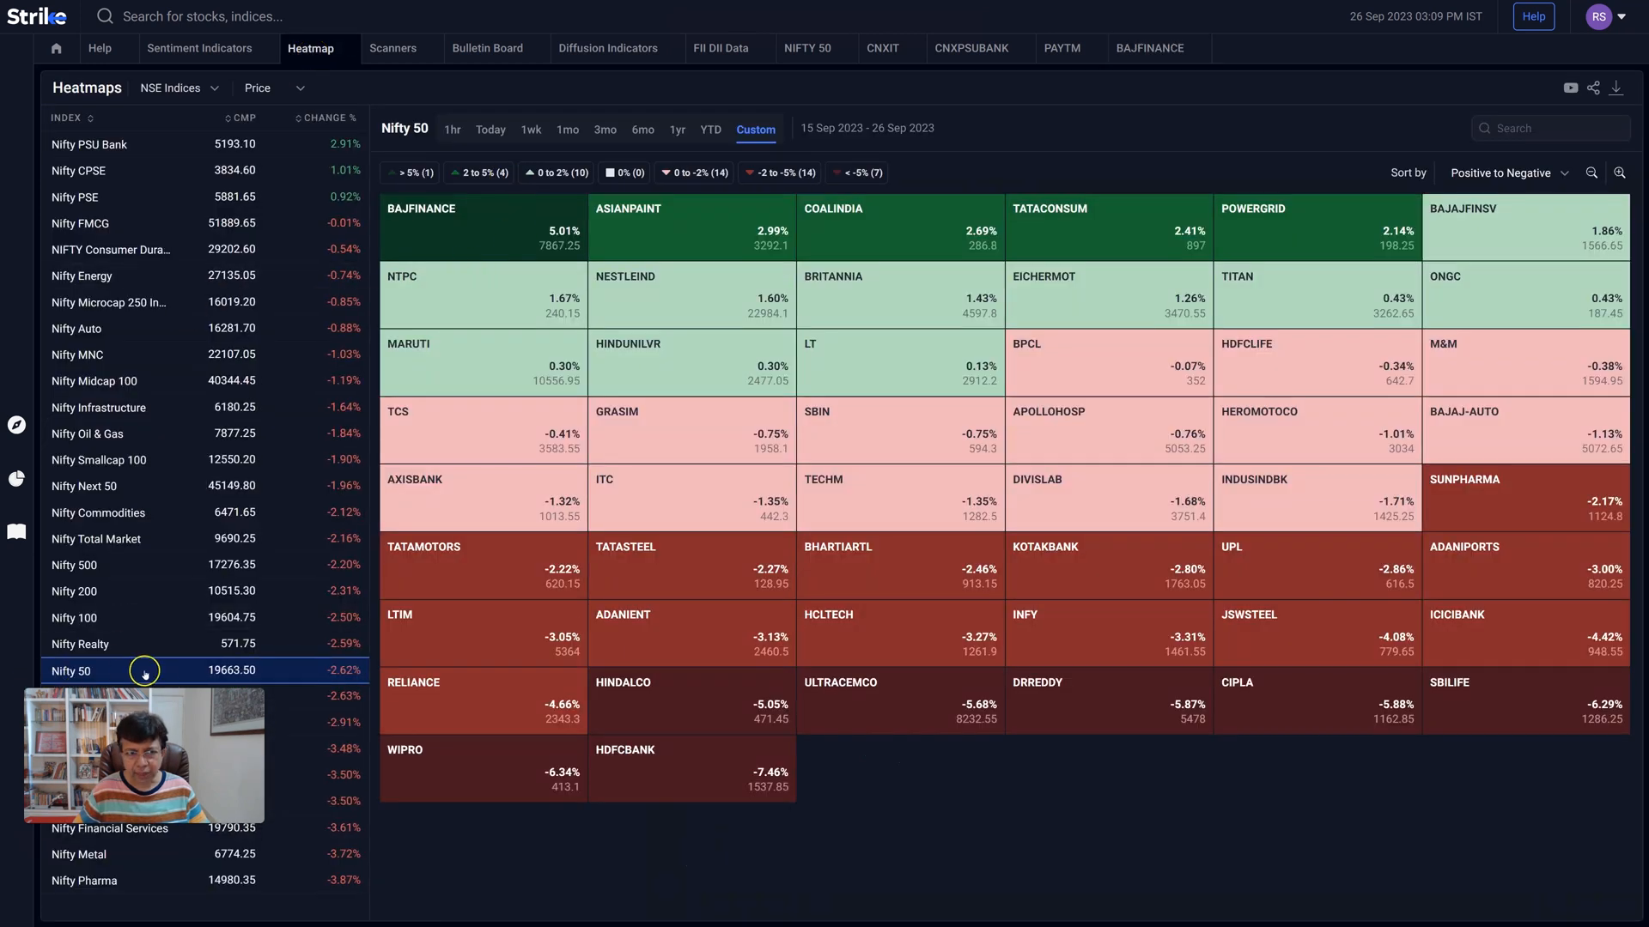
mouse_move(879, 373)
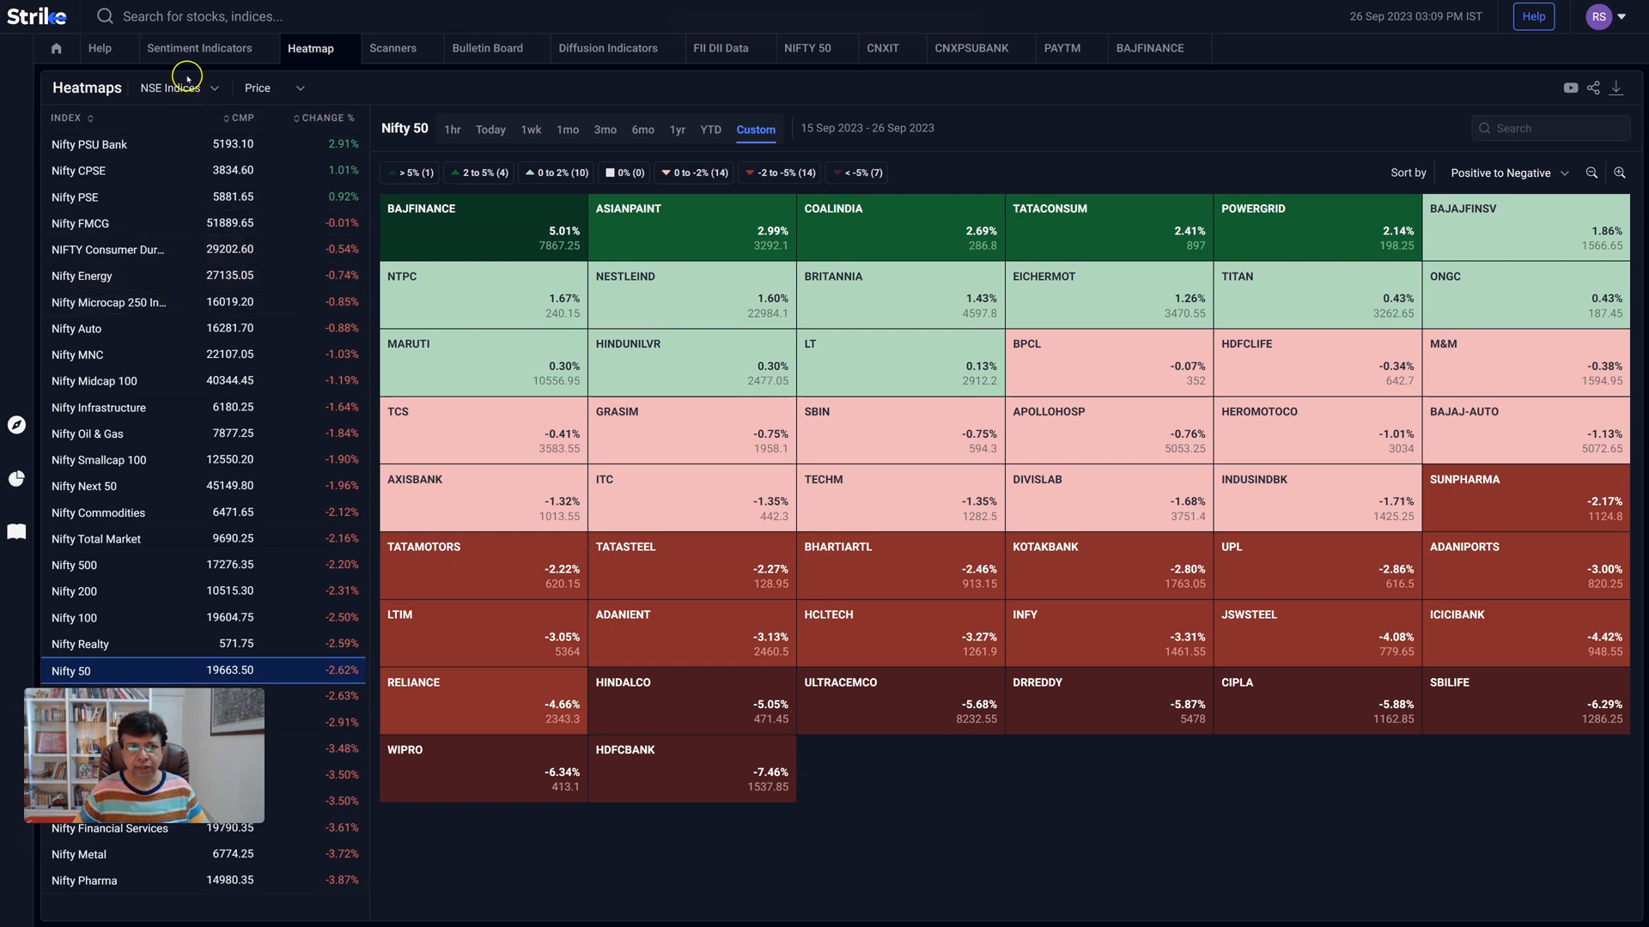
left_click(179, 88)
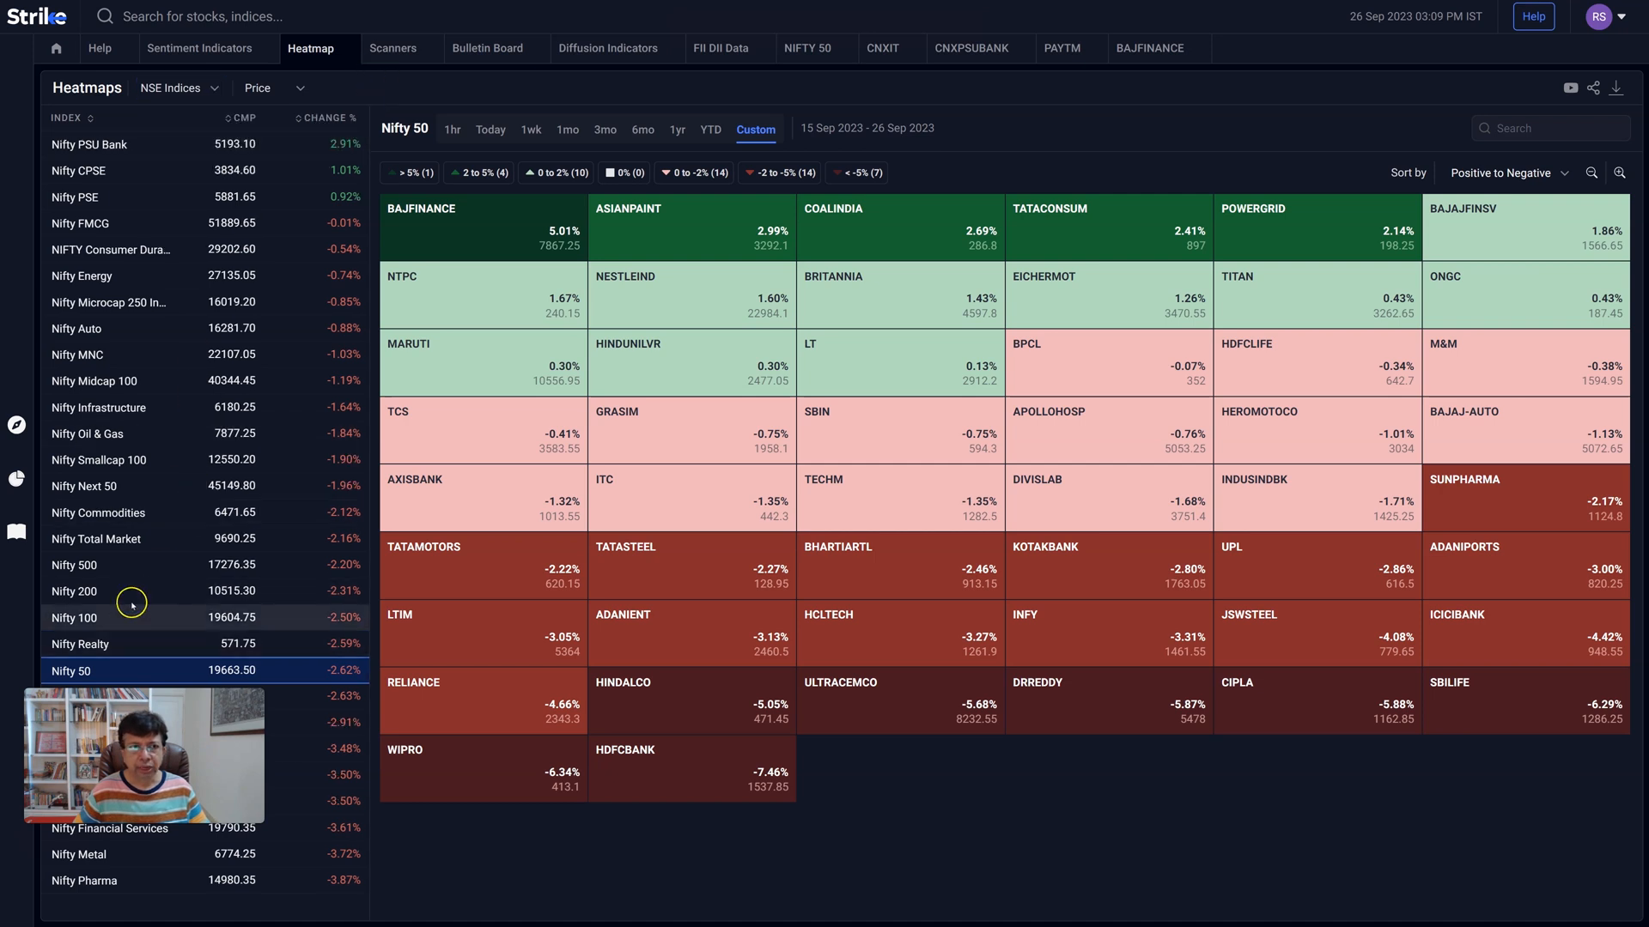
mouse_move(89, 379)
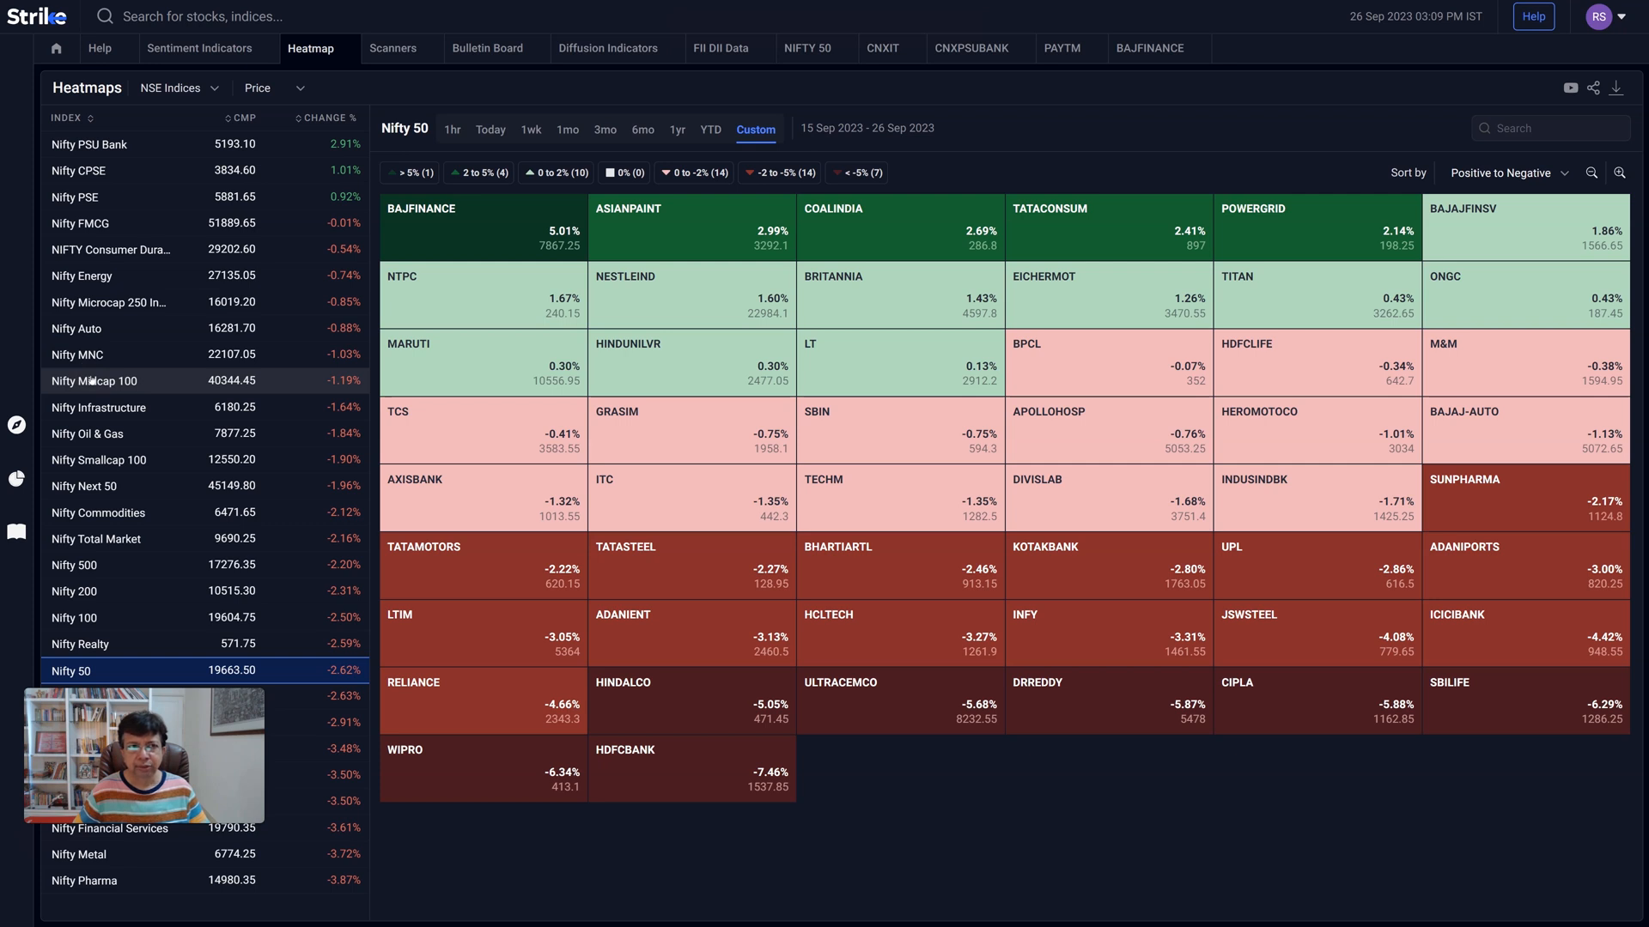
mouse_move(60, 570)
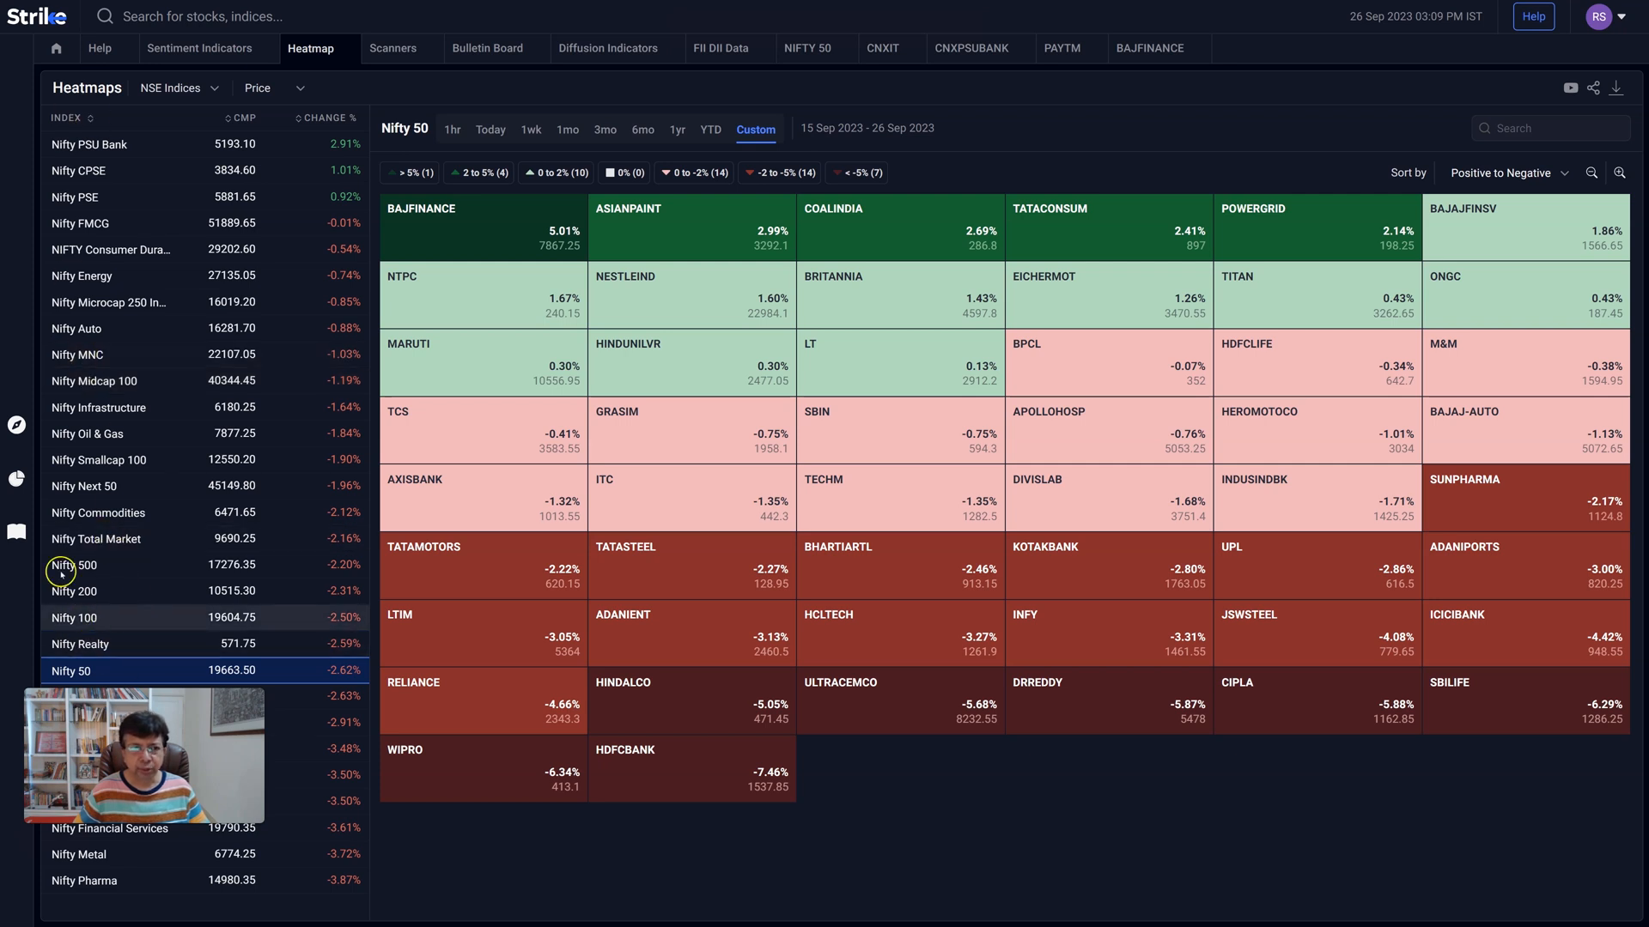
mouse_move(512, 245)
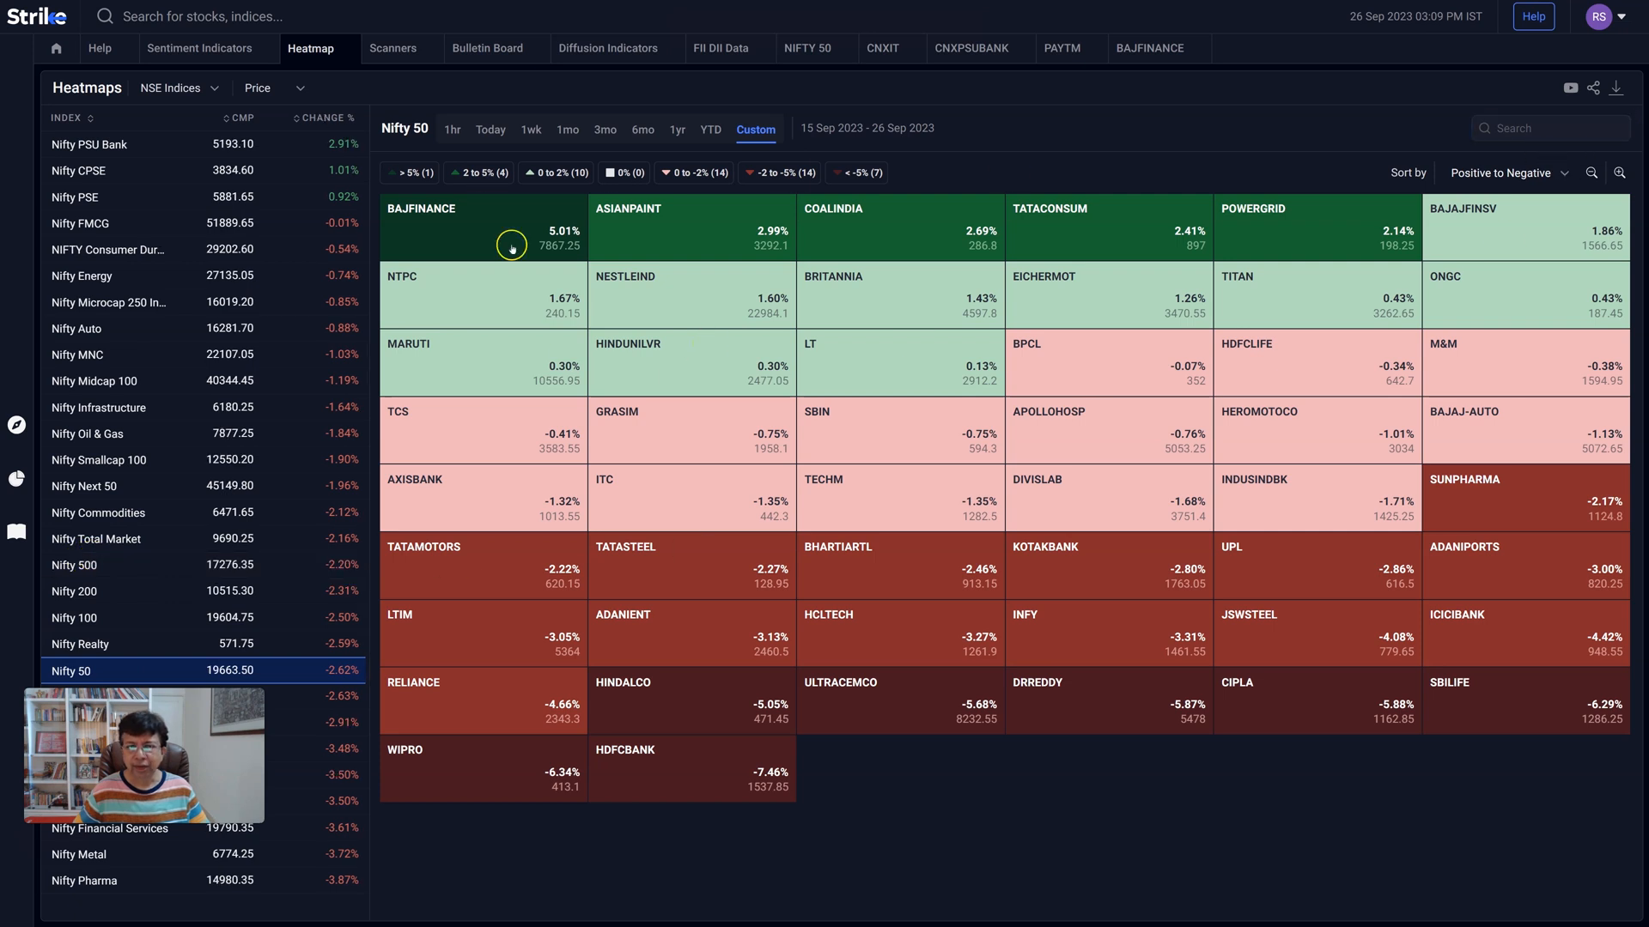
mouse_move(1611, 342)
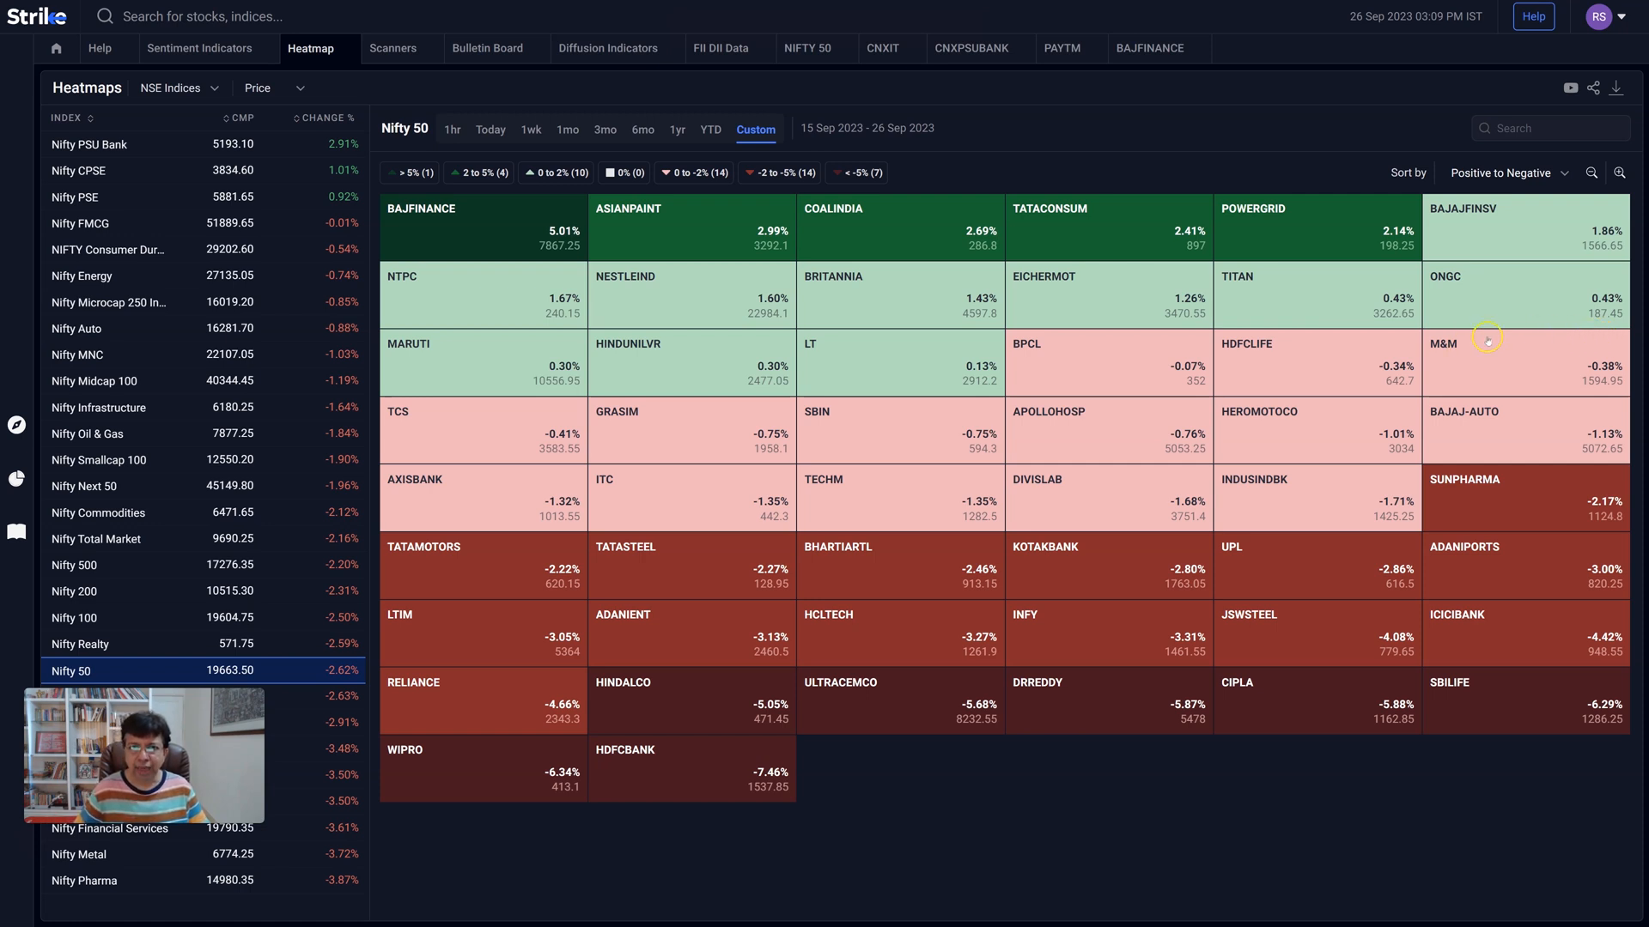
mouse_move(1243, 326)
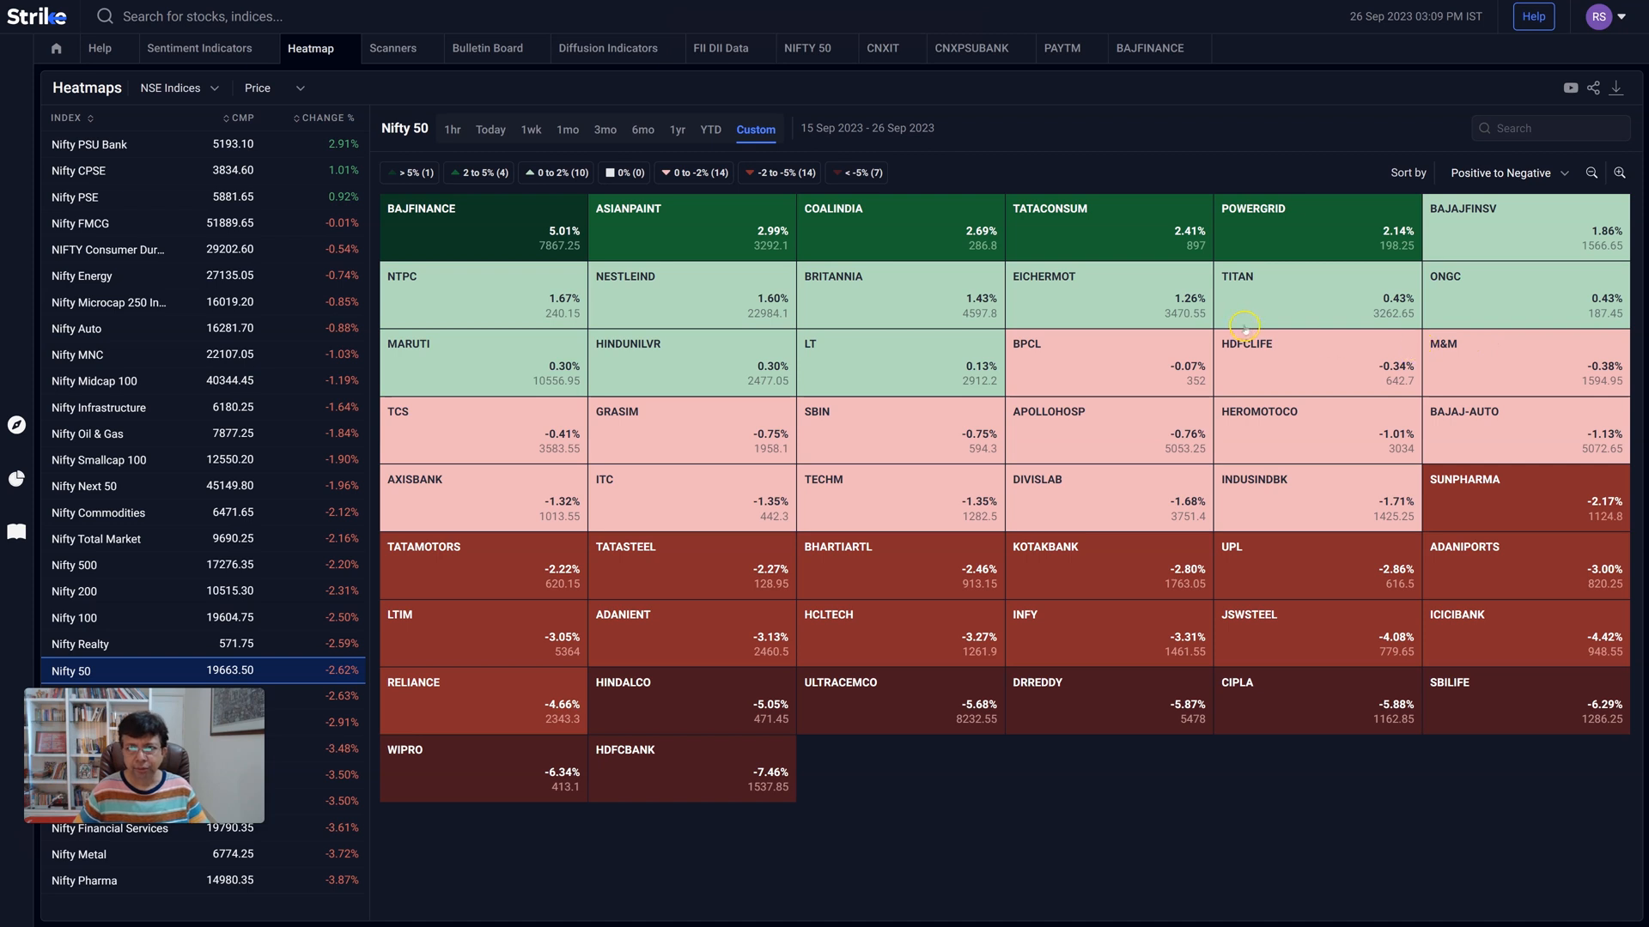
mouse_move(1211, 302)
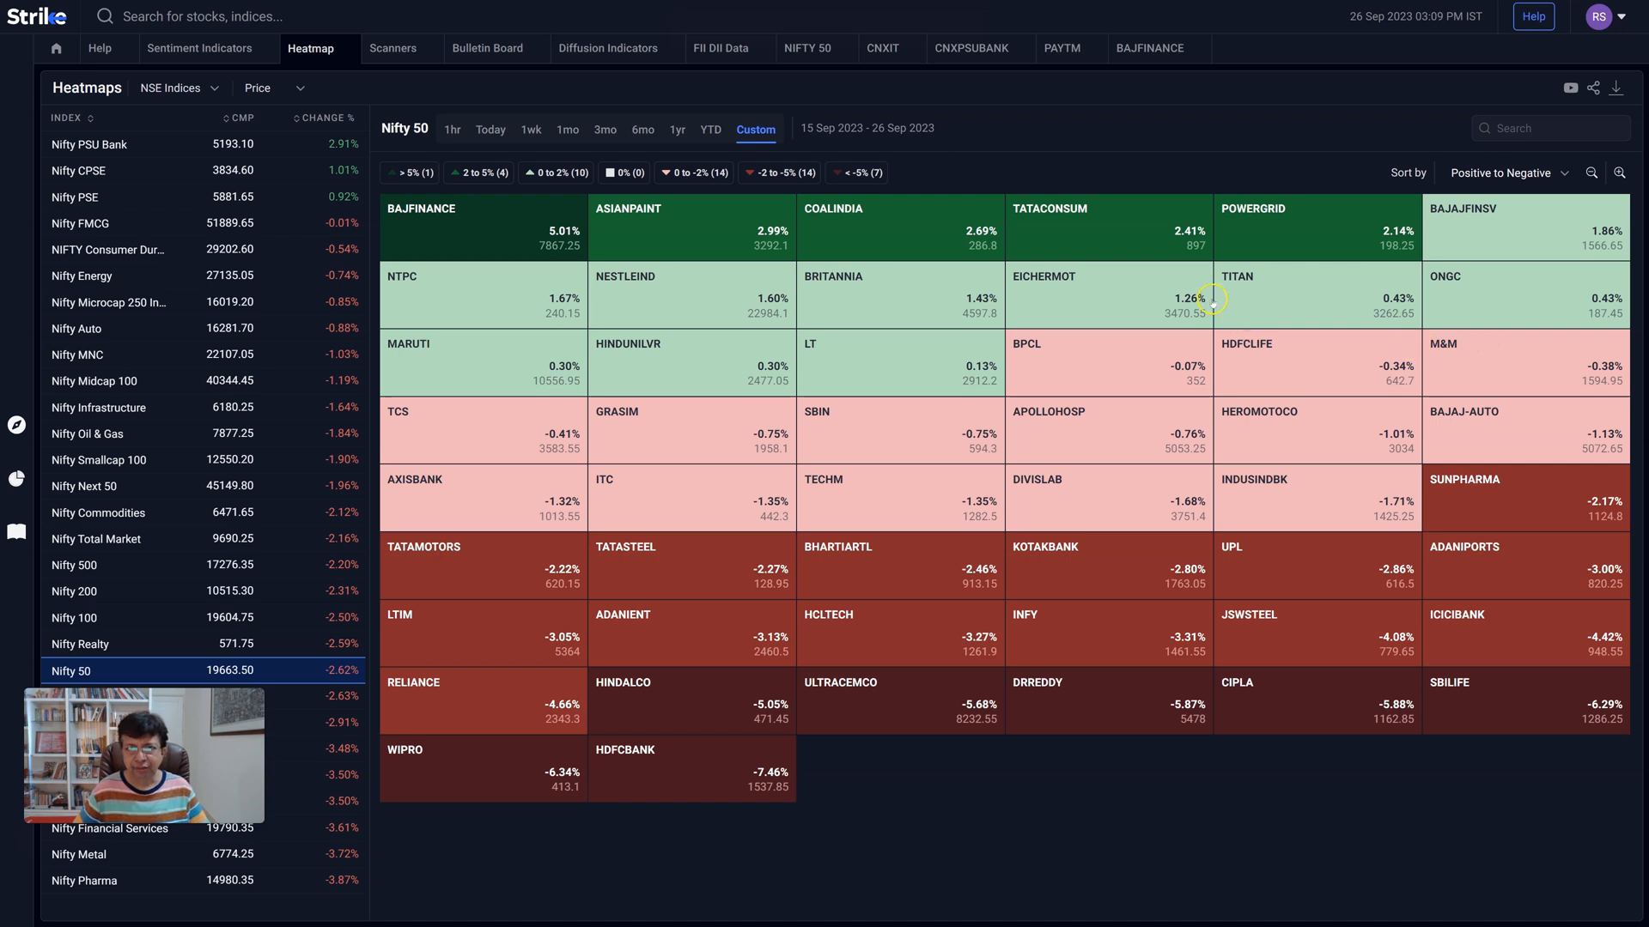
mouse_move(713, 208)
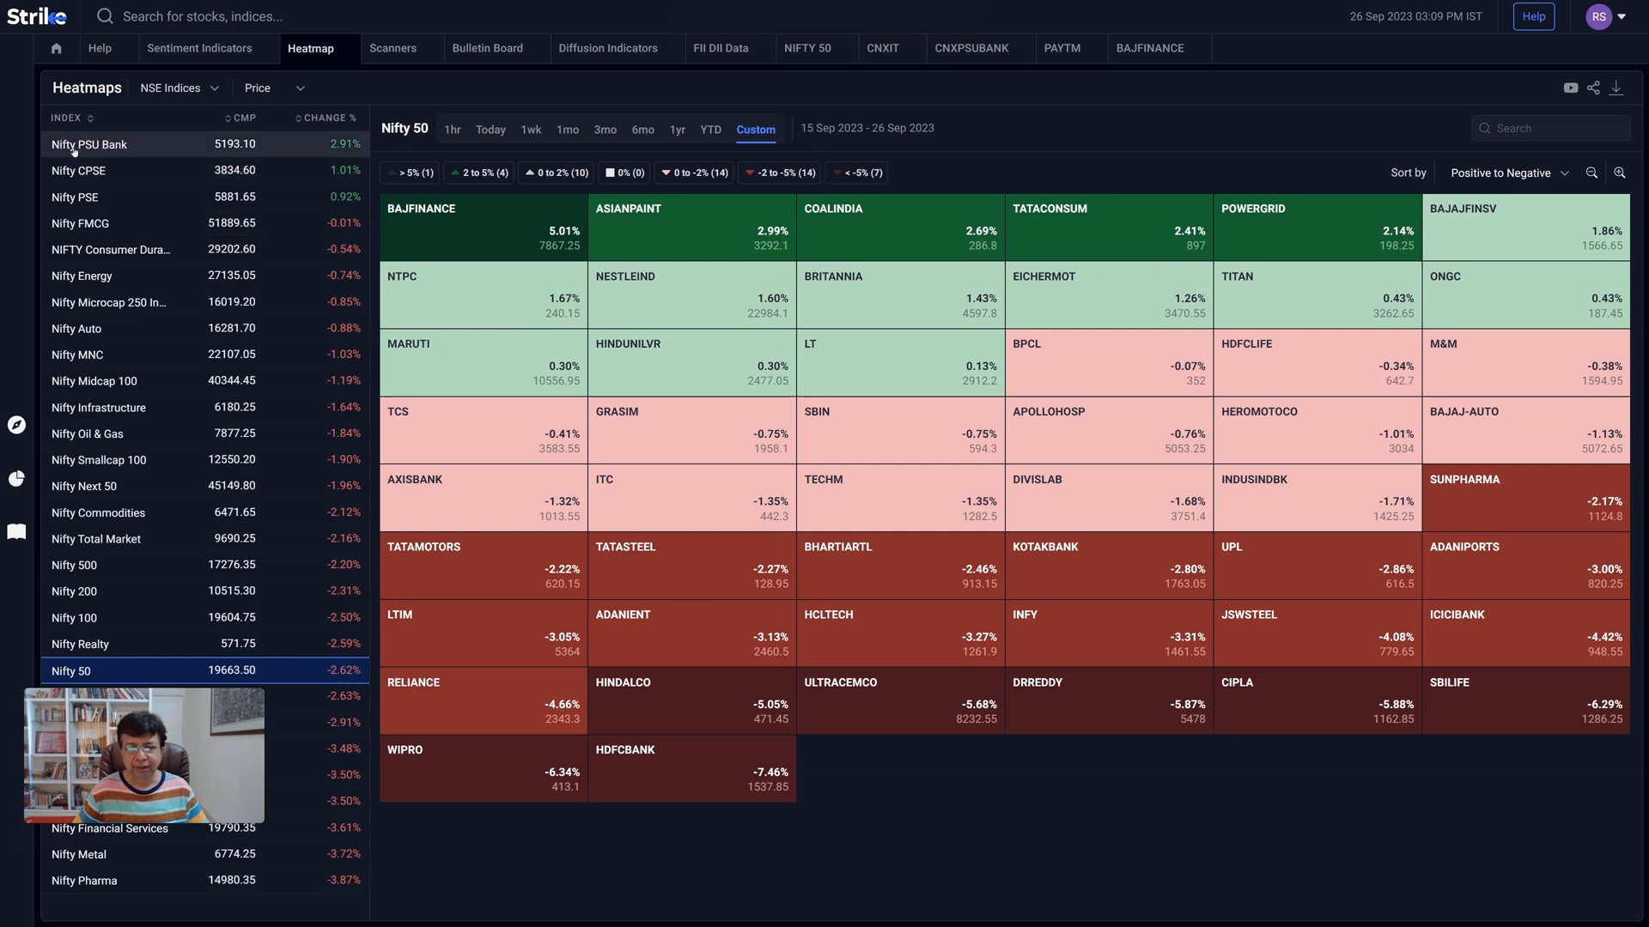
mouse_move(79, 170)
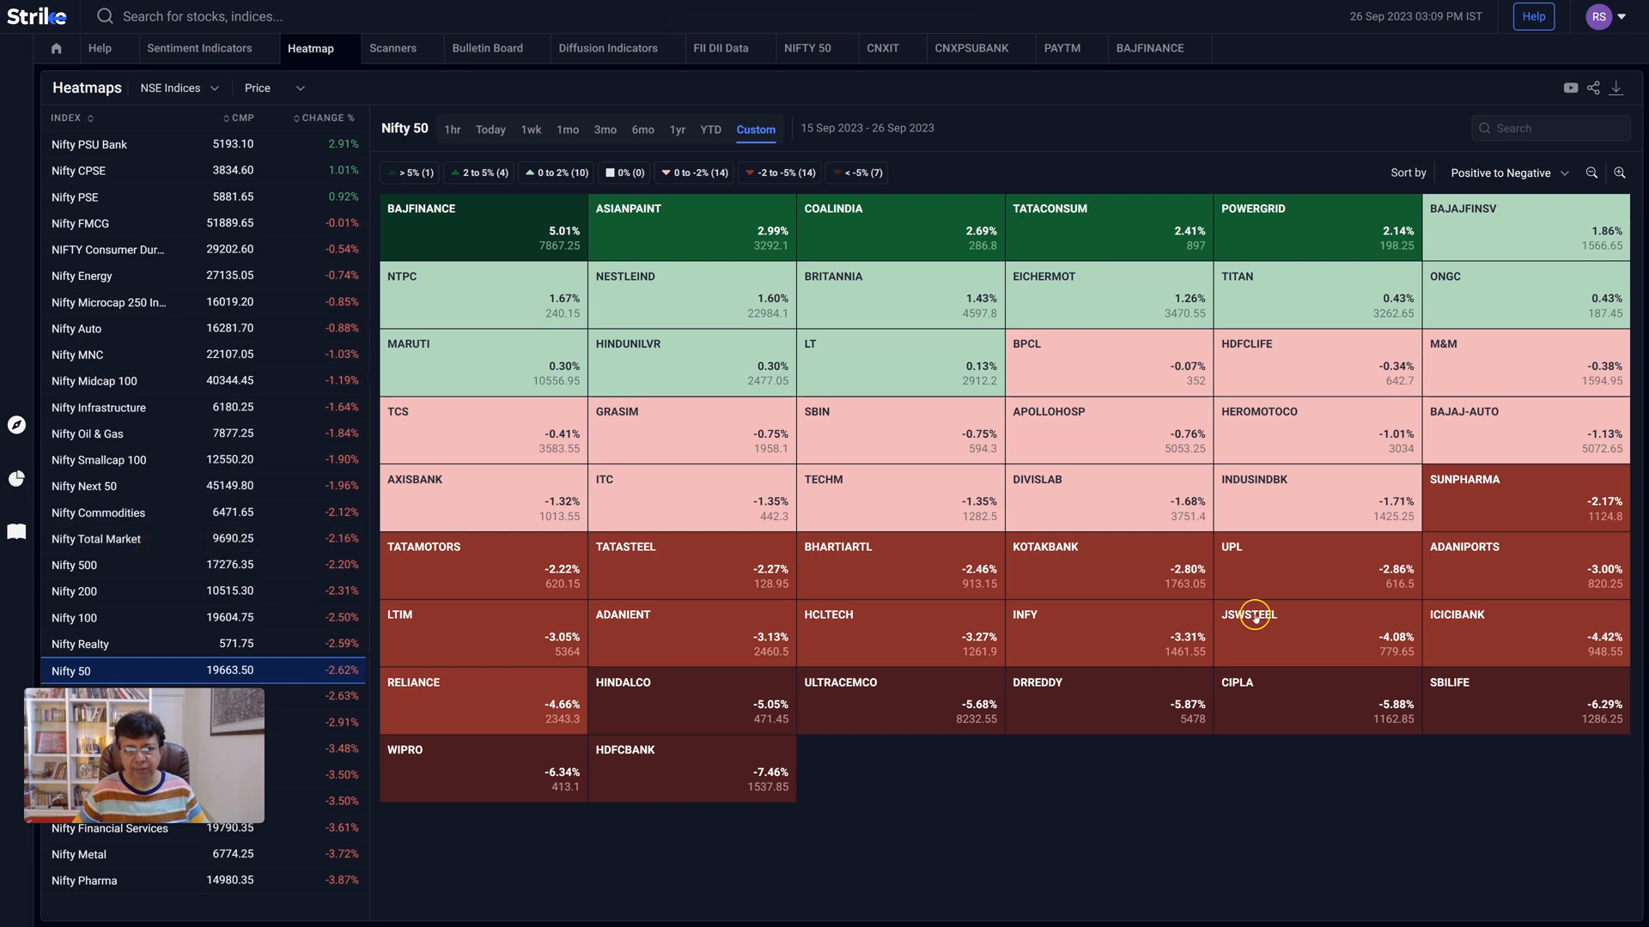
mouse_move(902, 436)
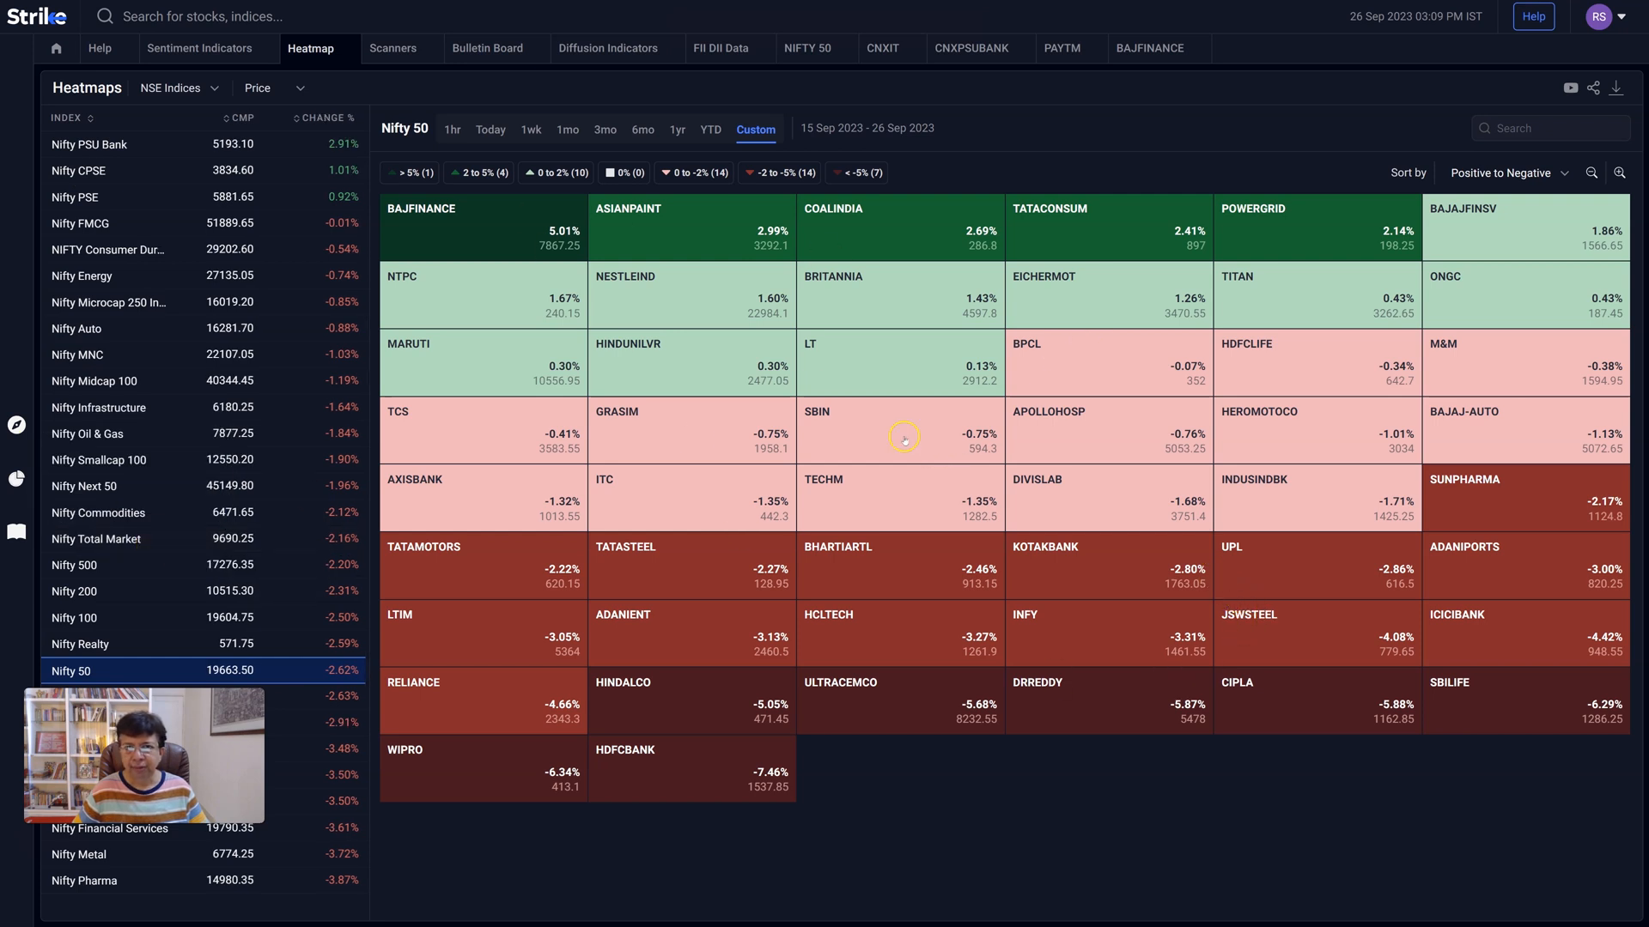
mouse_move(714, 143)
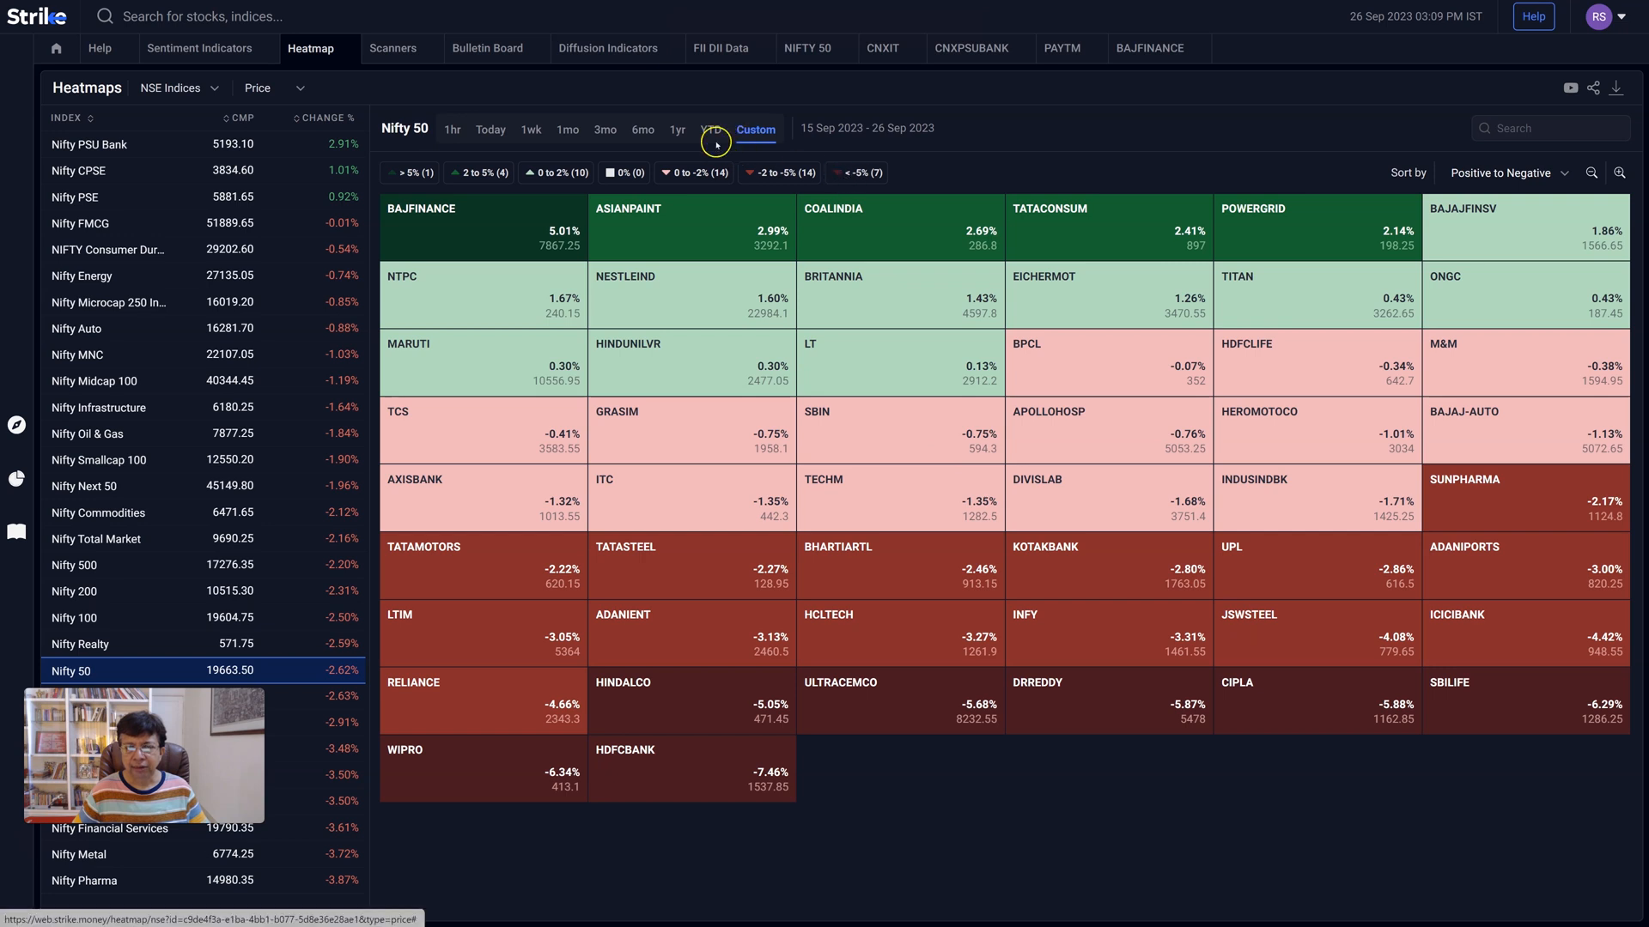